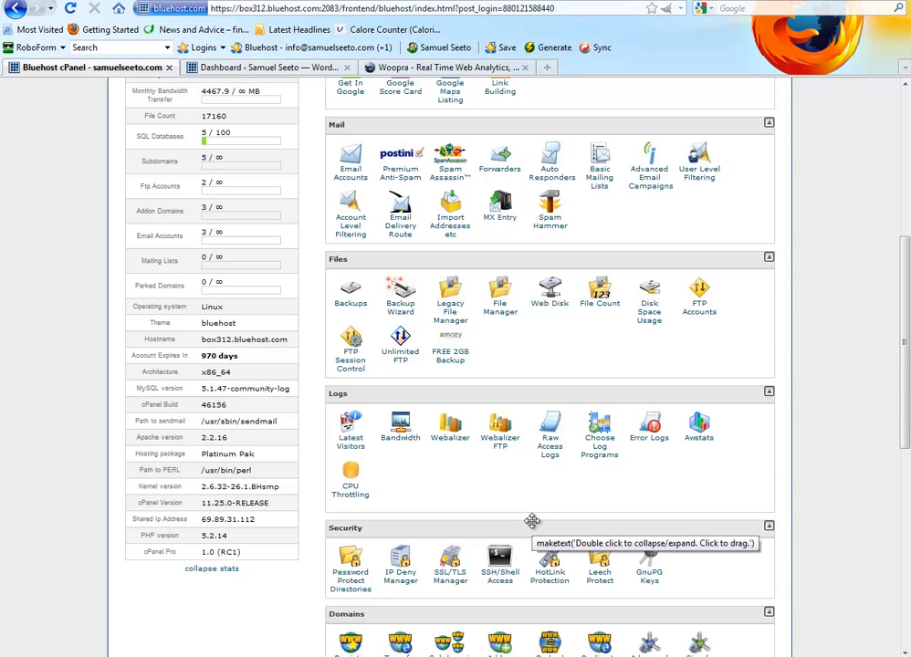
mouse_move(732, 374)
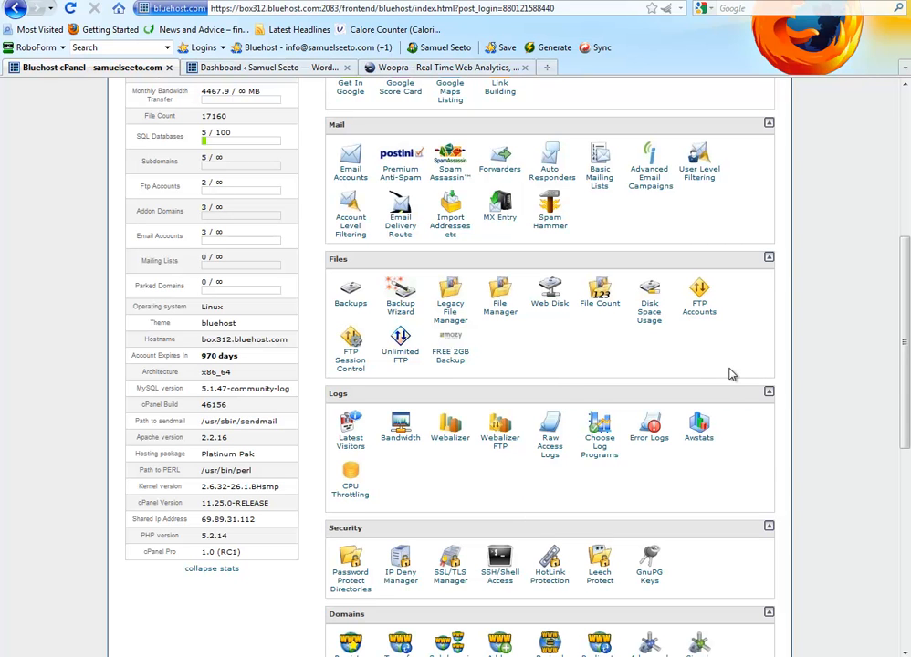
mouse_move(724, 377)
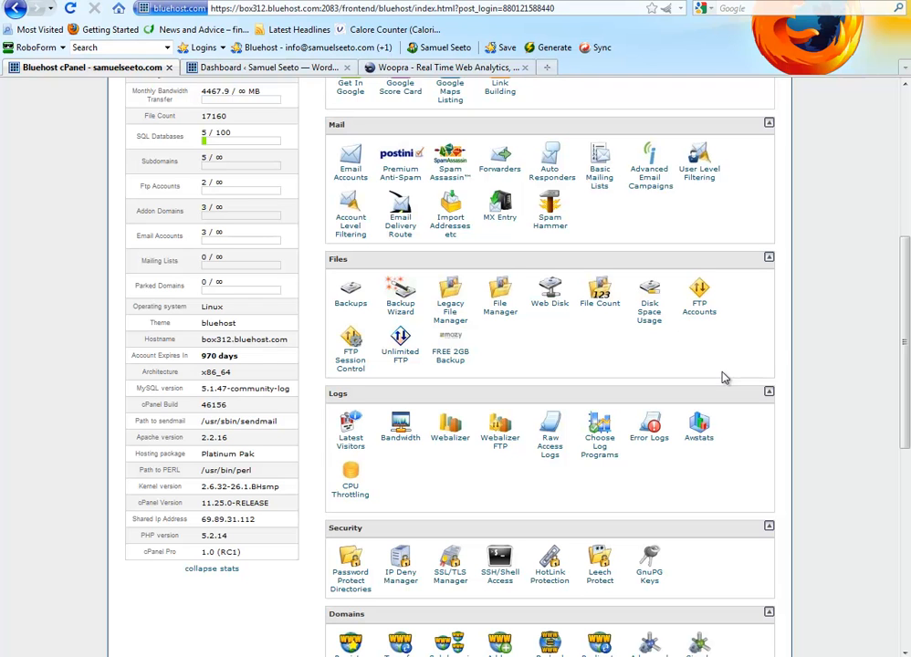
mouse_move(712, 365)
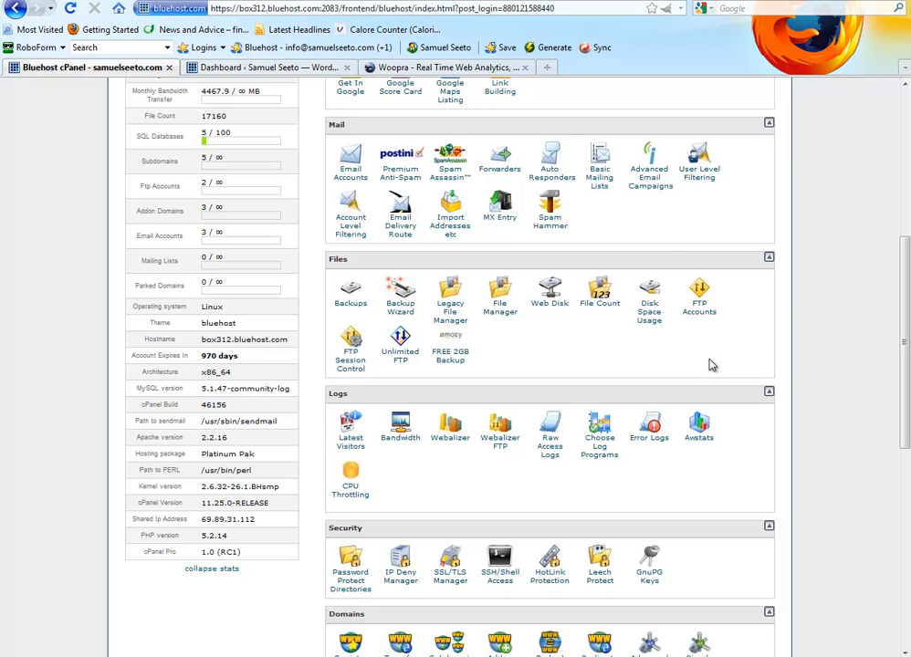
mouse_move(704, 341)
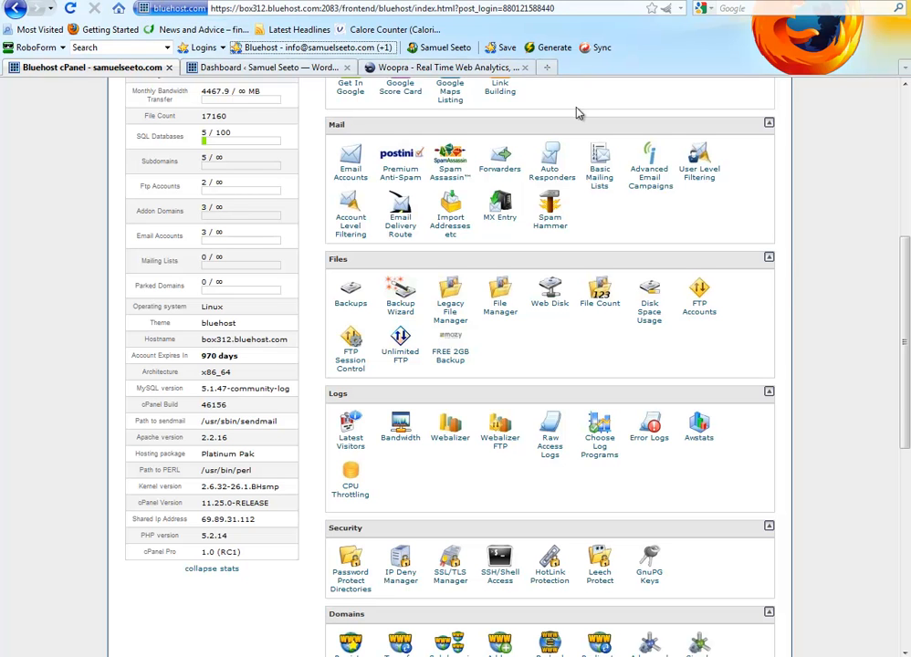
Scroll down the Bluehost cPanel to Software / Services and launch the WordPress tool.
click(401, 20)
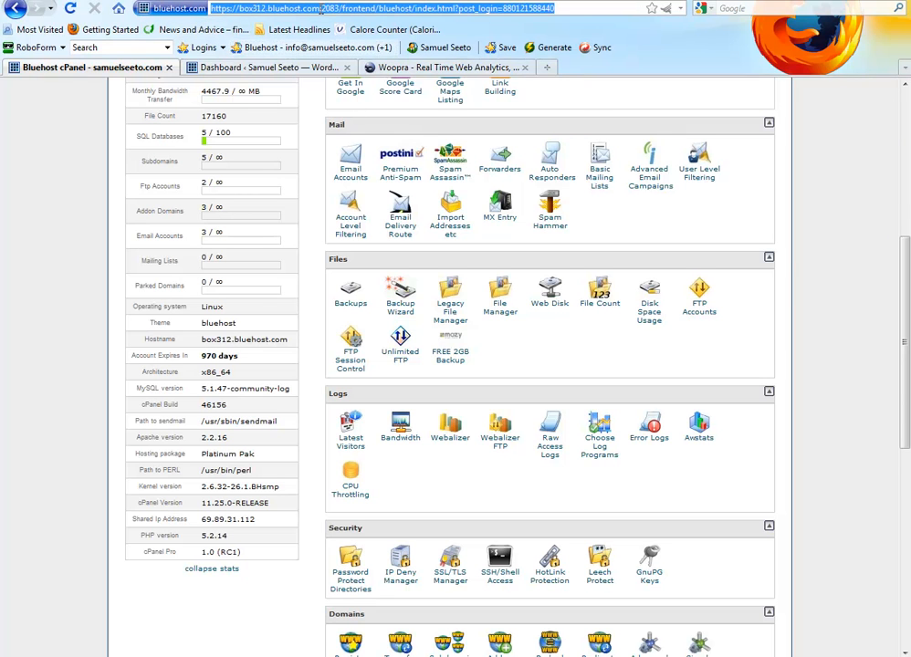
scroll(down, 3)
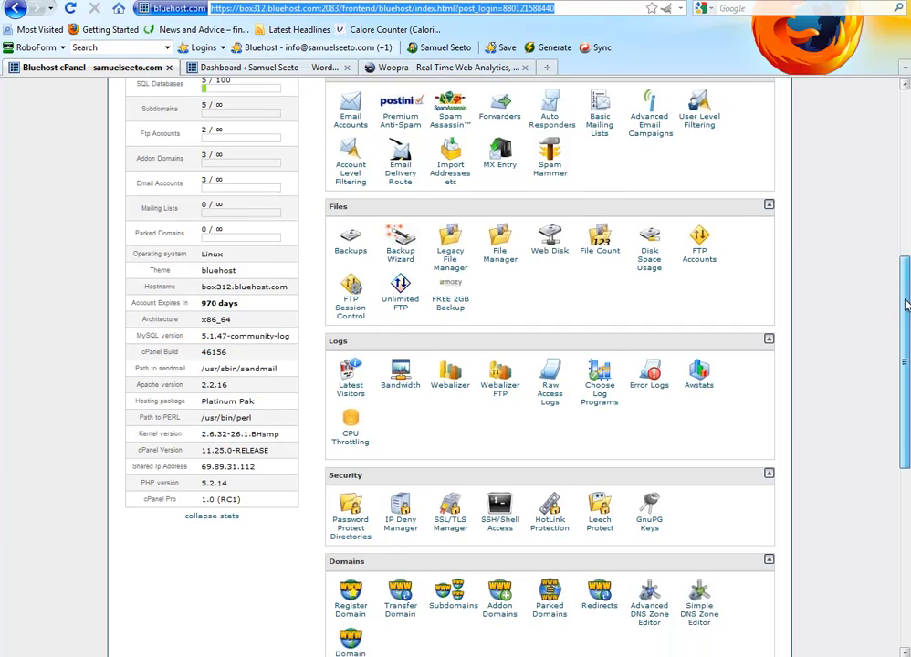
scroll(down, 3)
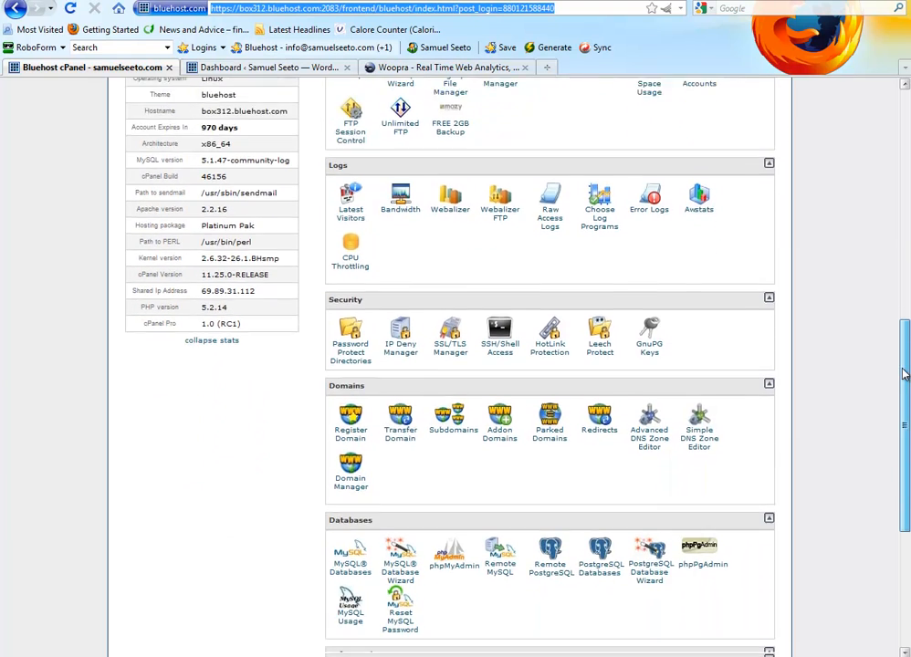
scroll(down, 3)
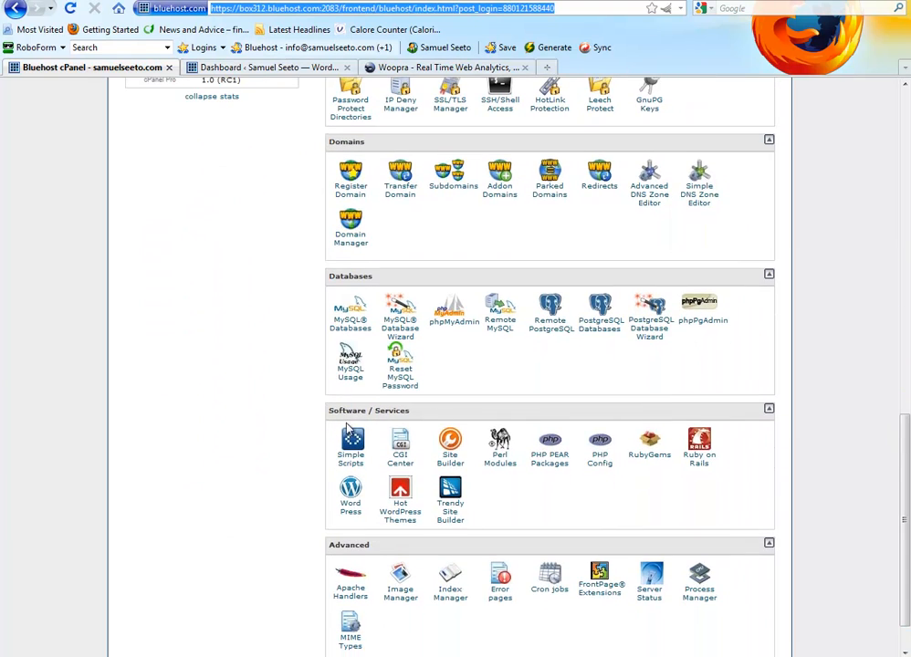
mouse_move(350, 500)
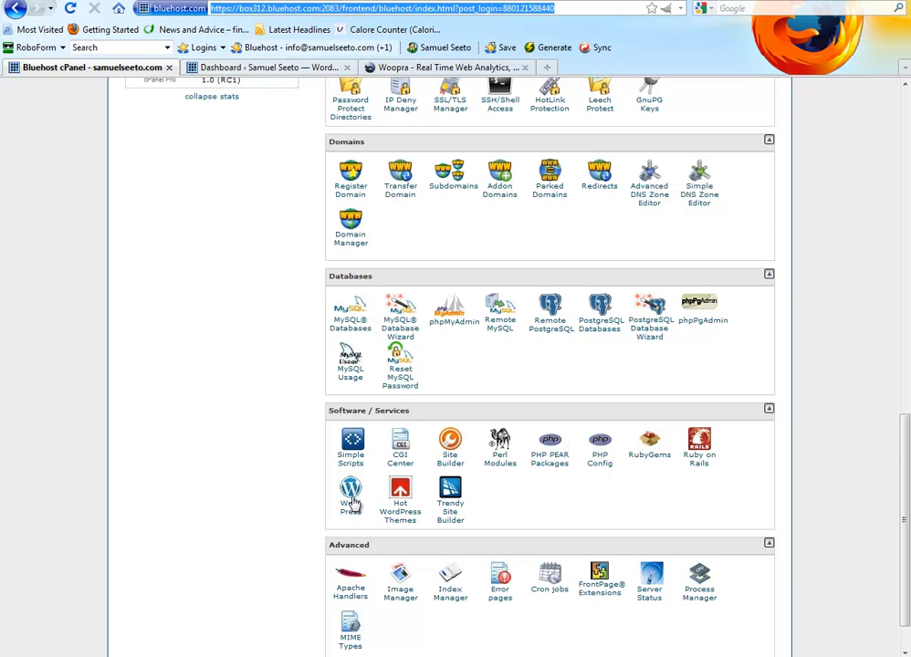
click(350, 492)
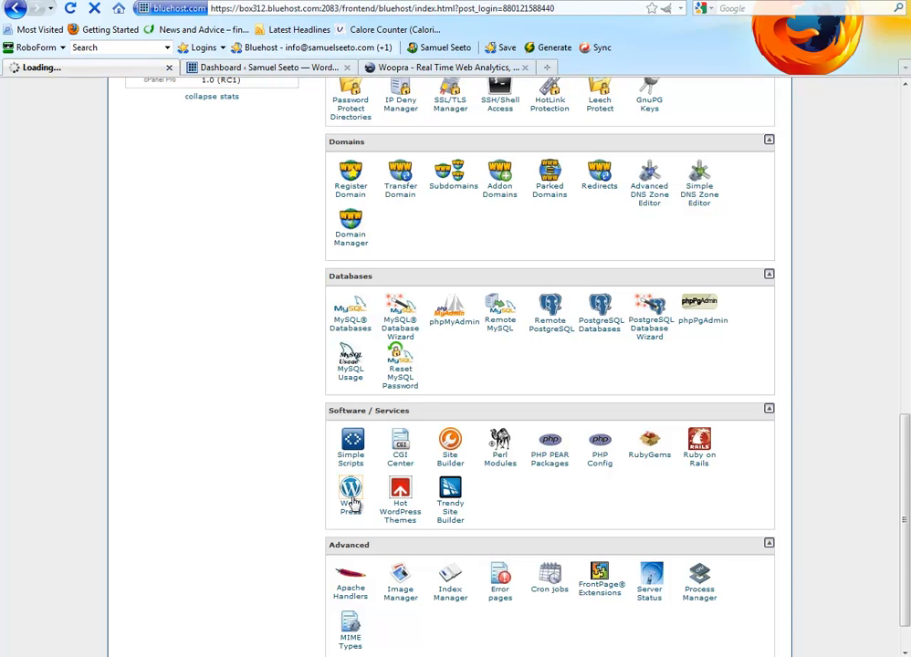
Look over the two existing SimpleScripts WordPress installs, then start a fresh install.
click(350, 490)
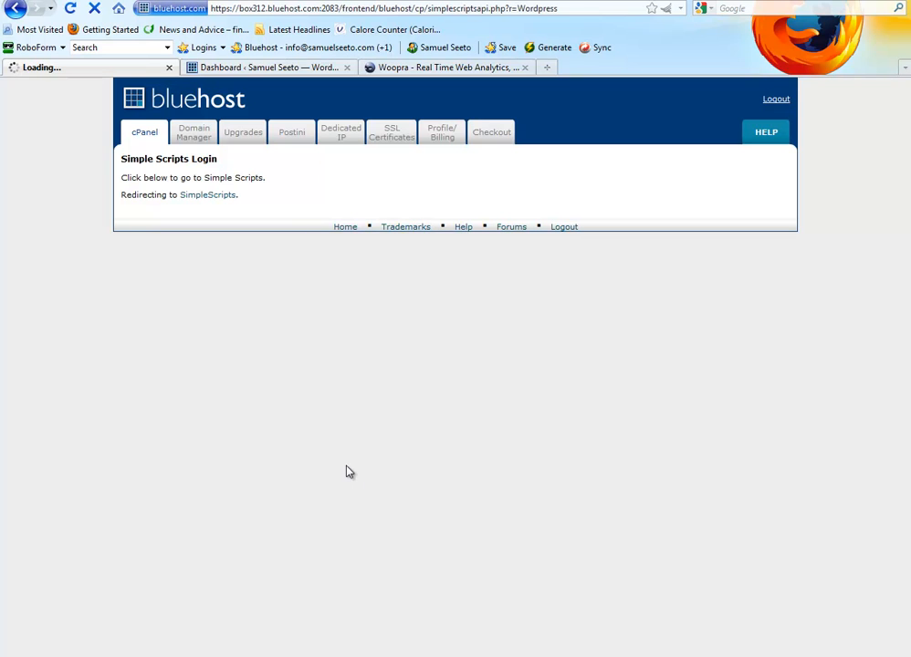
mouse_move(315, 362)
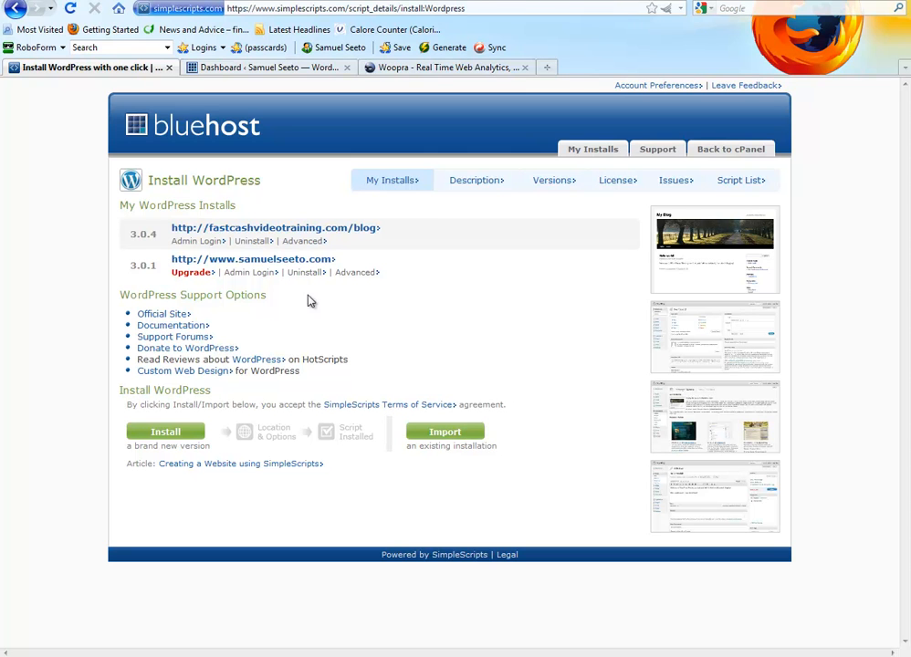
mouse_move(285, 295)
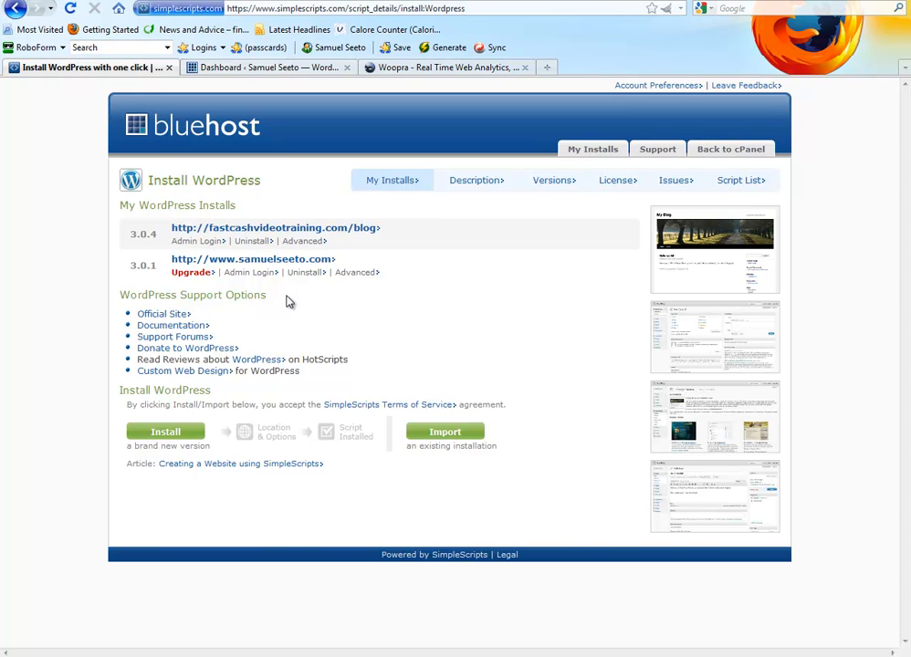
mouse_move(450, 235)
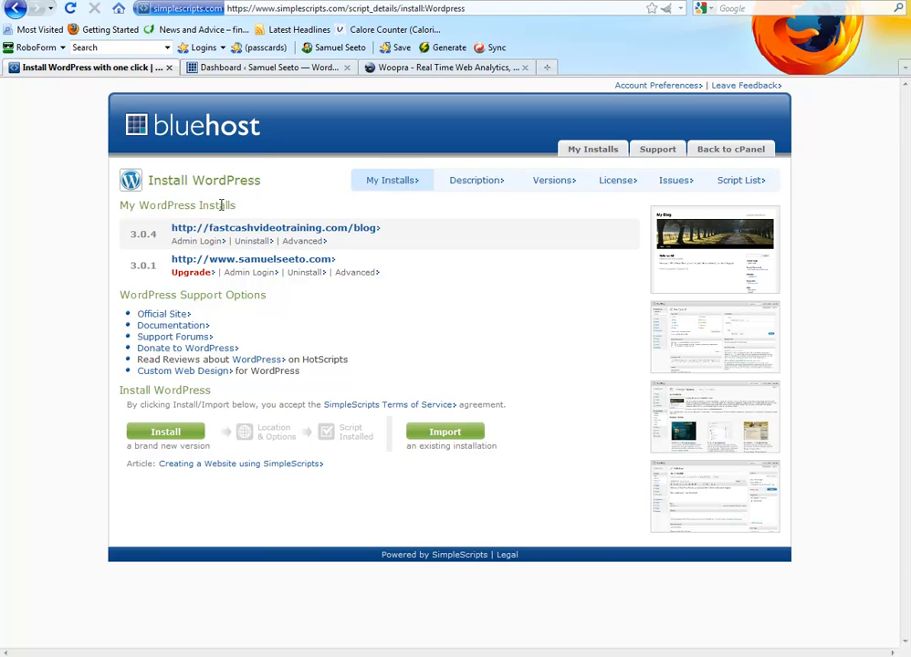
mouse_move(287, 243)
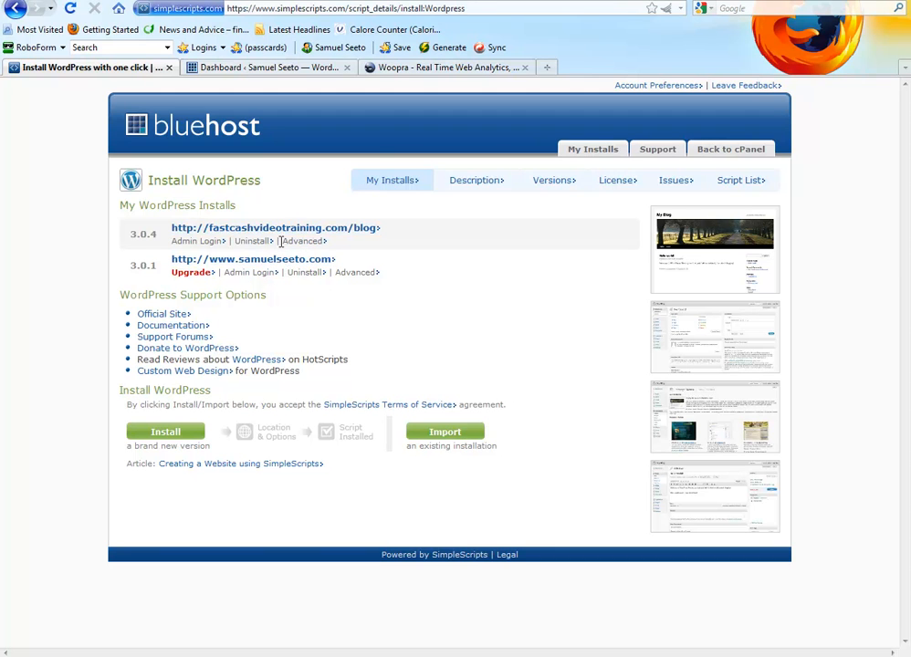
mouse_move(328, 236)
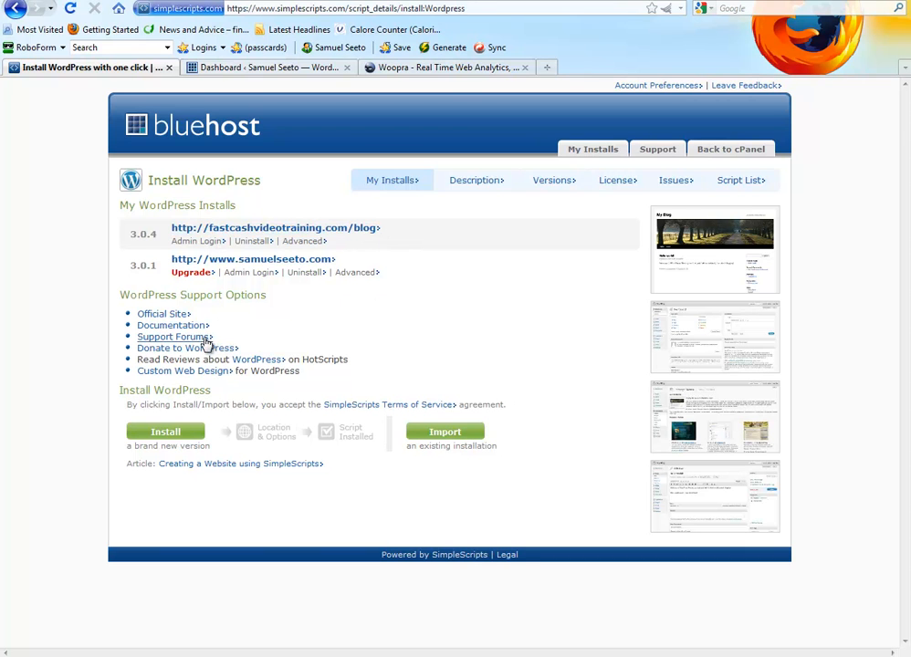
click(165, 431)
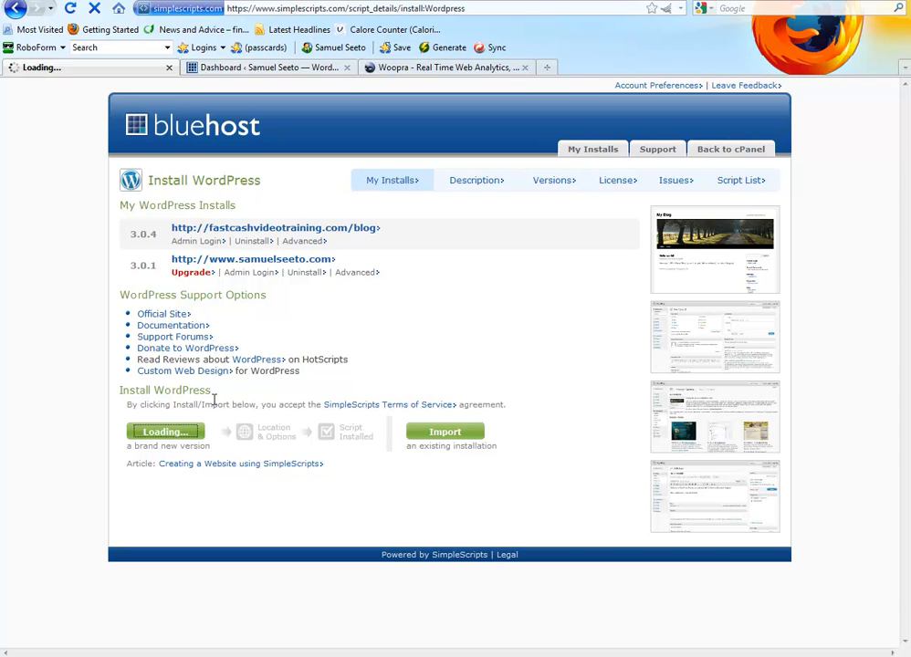
click(165, 431)
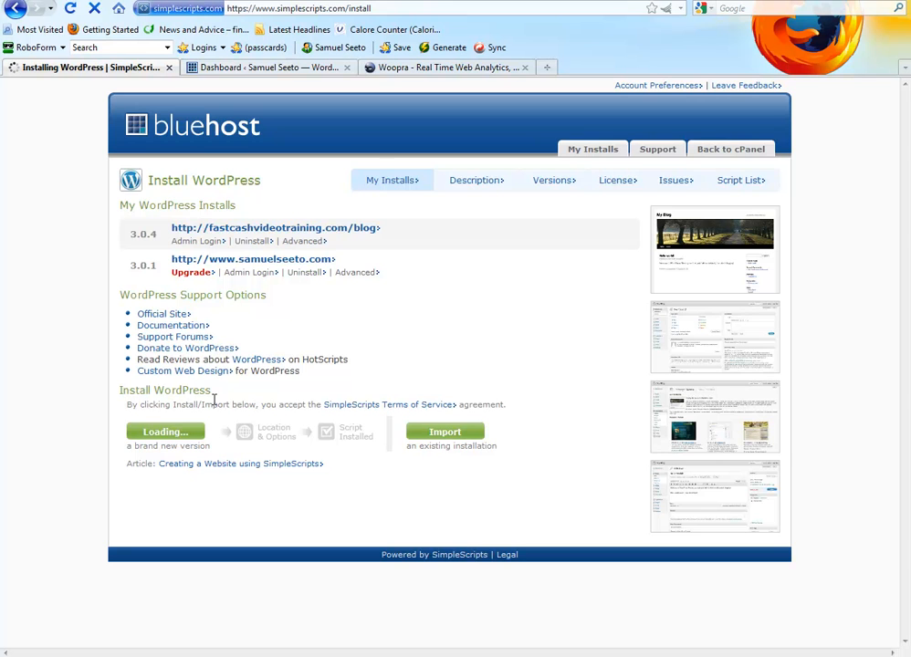
click(166, 431)
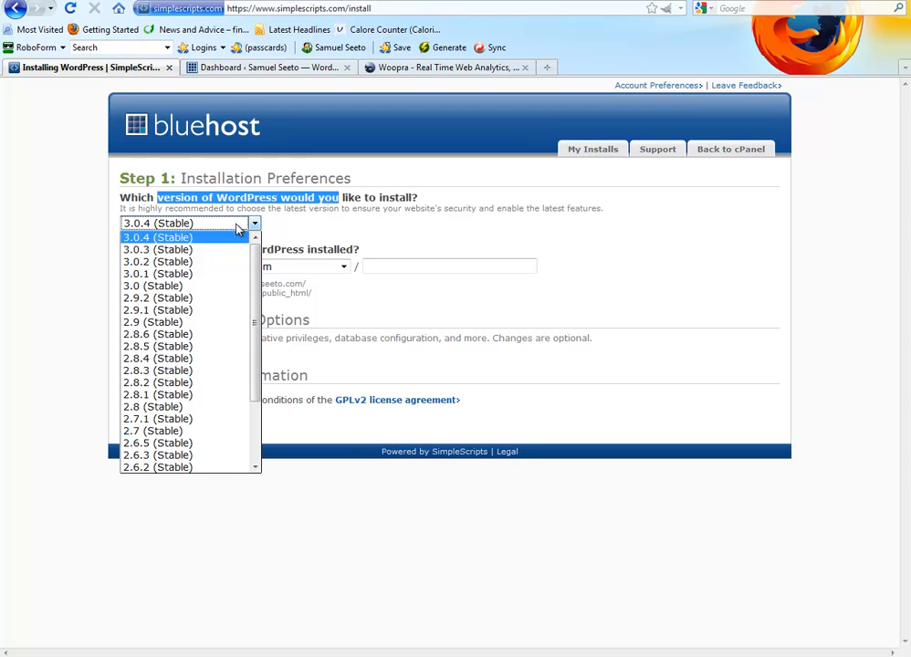
click(342, 265)
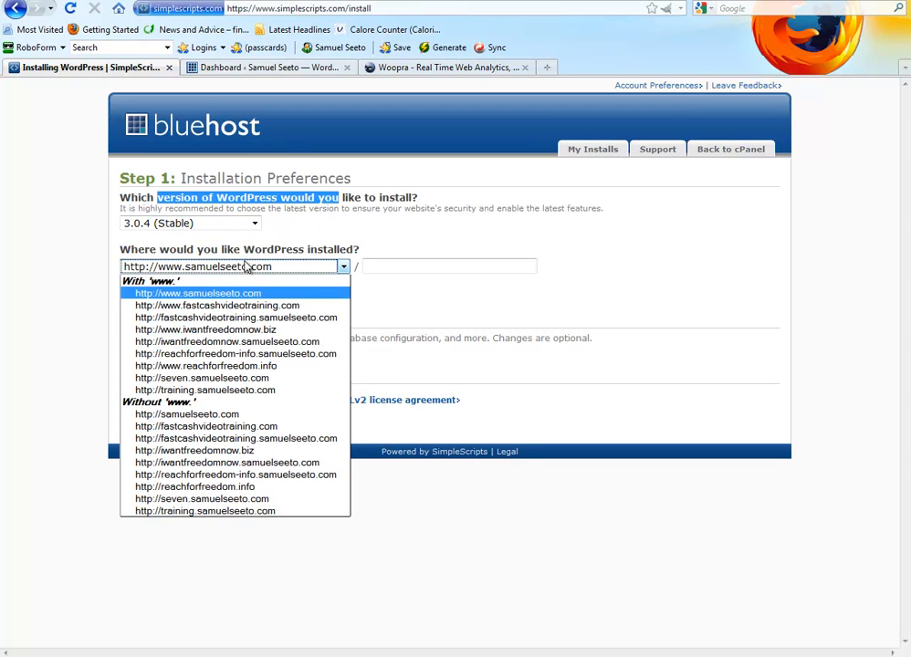
click(197, 293)
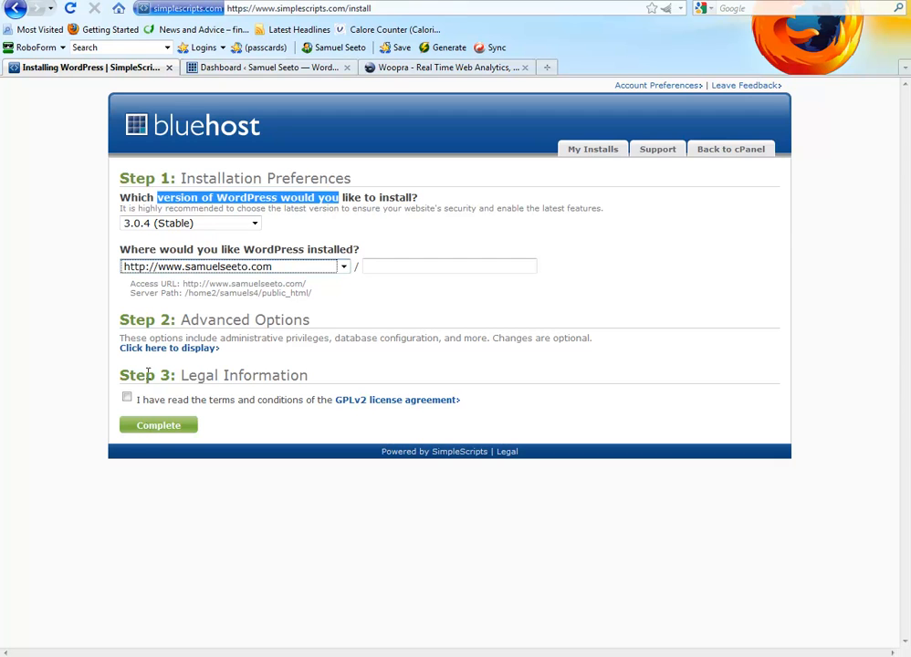
mouse_move(255, 71)
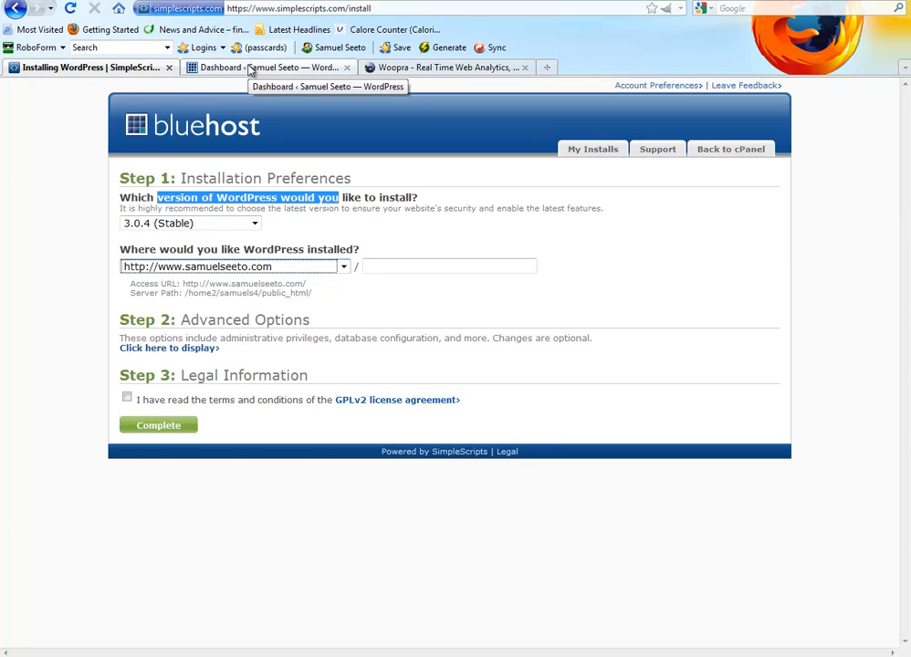
Switch to the samuelseeto.com admin tab, scroll the Dashboard, and go to Appearance > Themes.
click(264, 68)
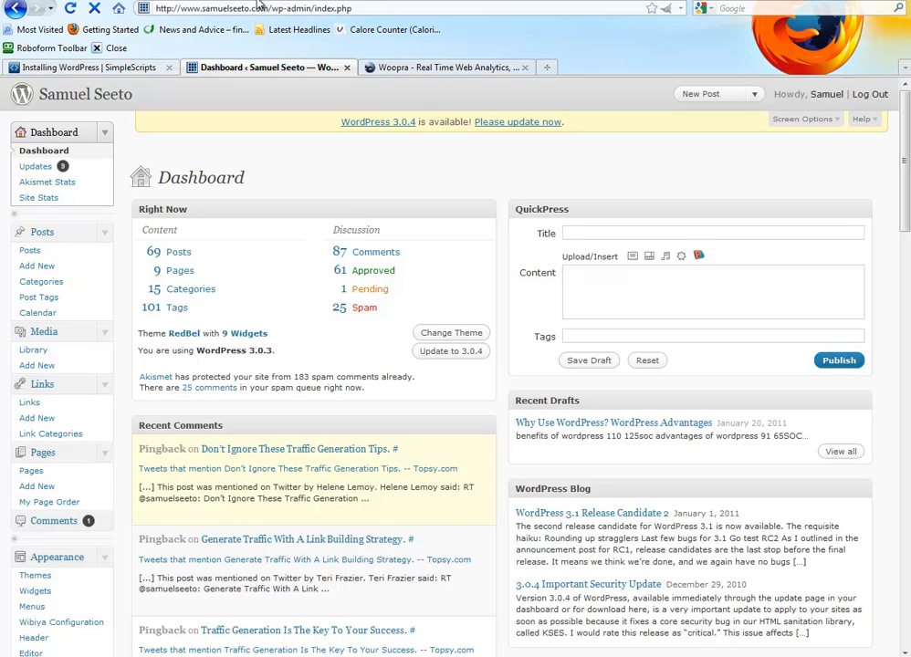
mouse_move(261, 30)
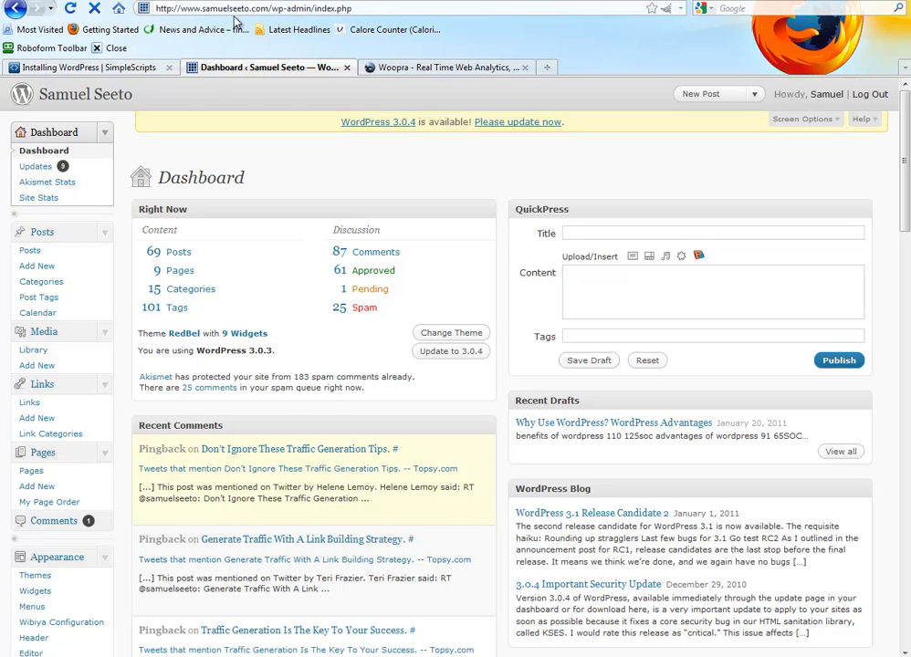
mouse_move(243, 215)
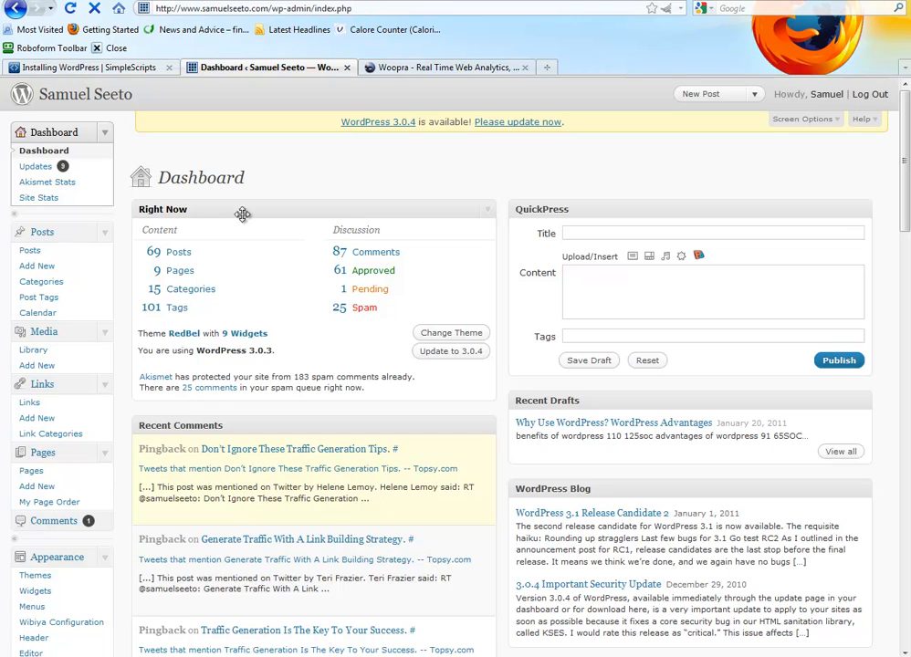
mouse_move(68, 454)
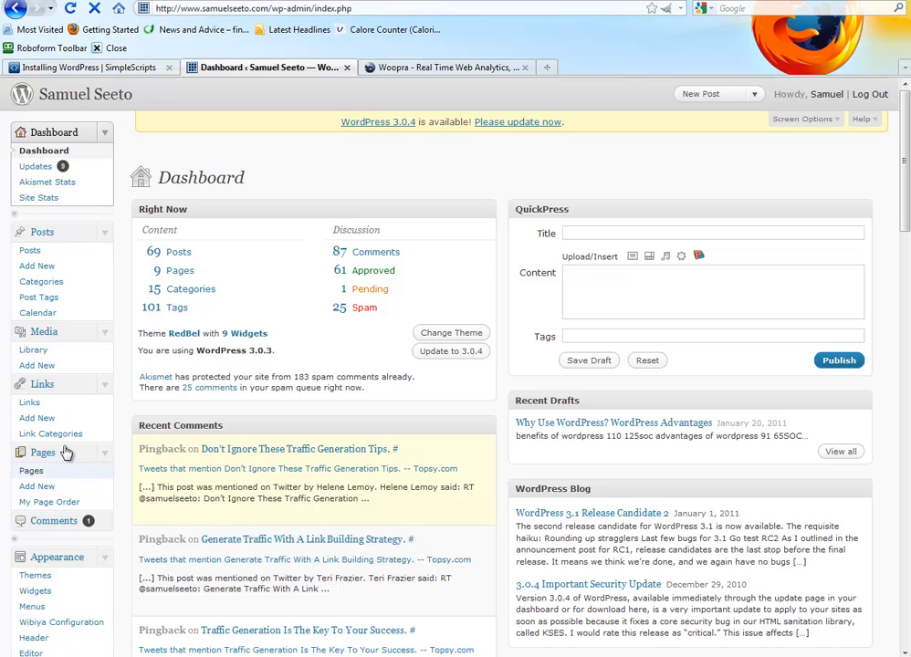
mouse_move(68, 231)
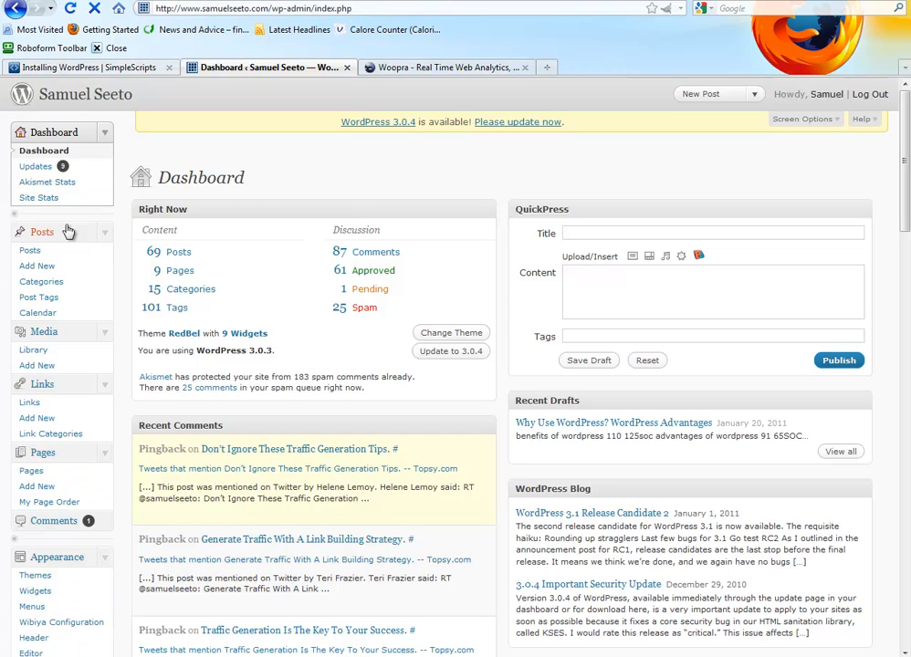
scroll(down, 3)
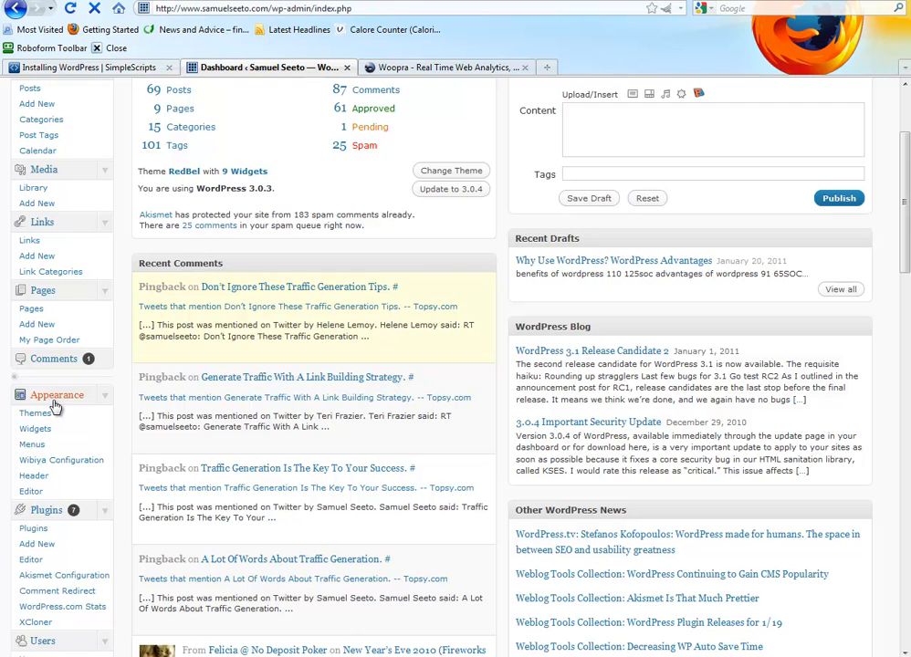
click(34, 412)
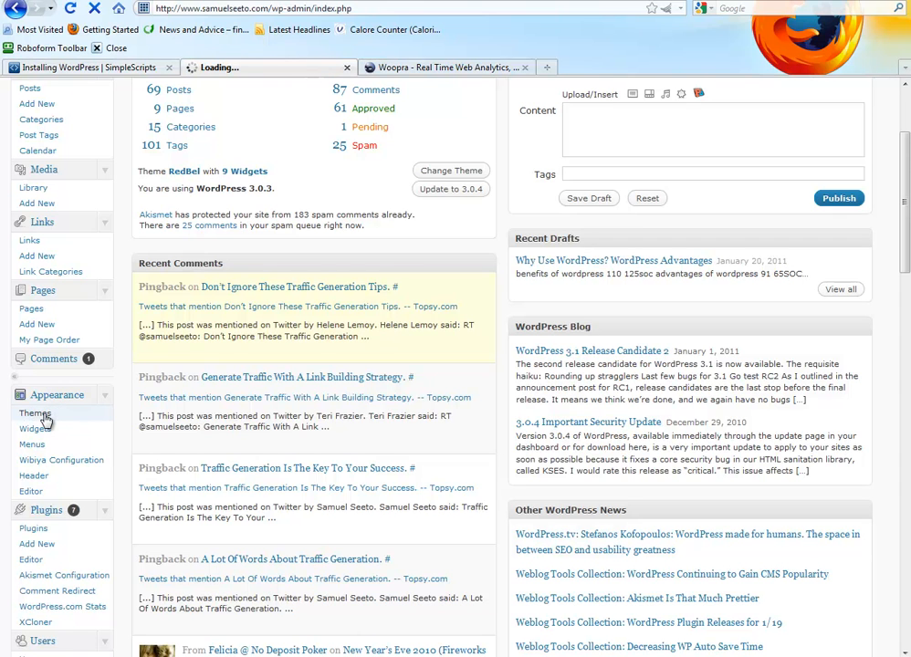
Scroll past the current RedBel theme through Available Themes, then go to Install Themes.
click(34, 413)
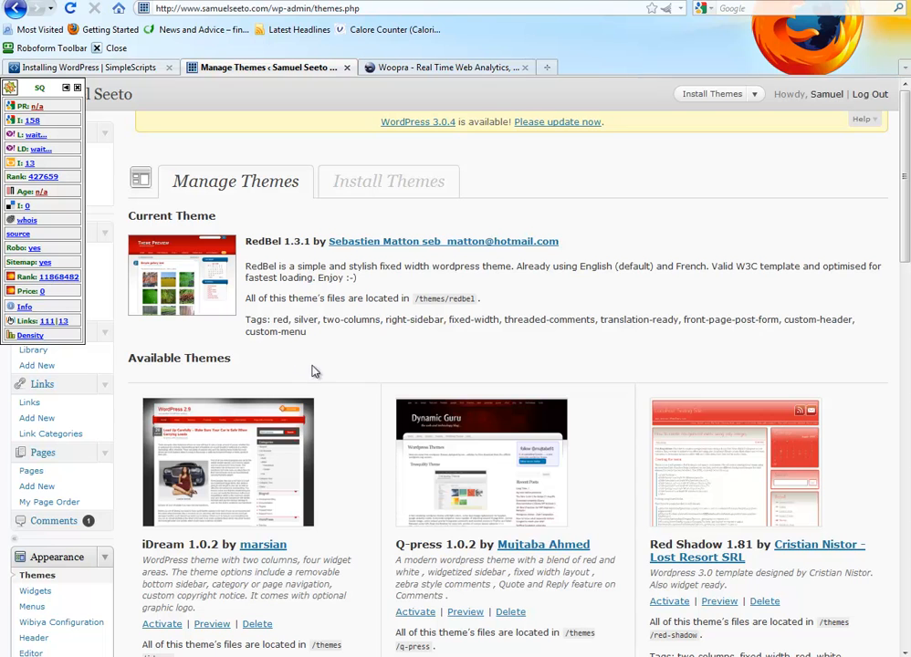
scroll(down, 3)
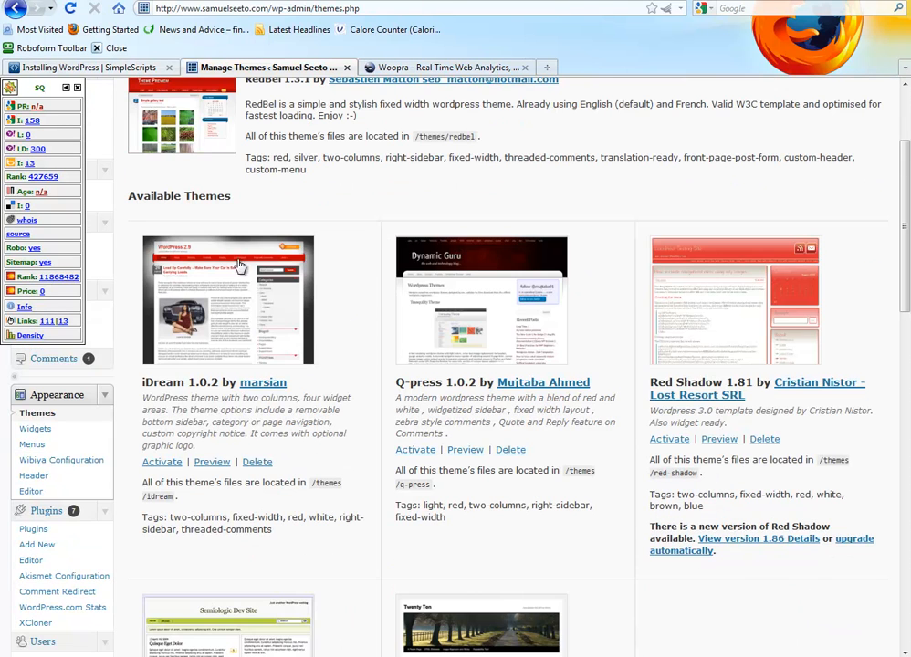
mouse_move(472, 387)
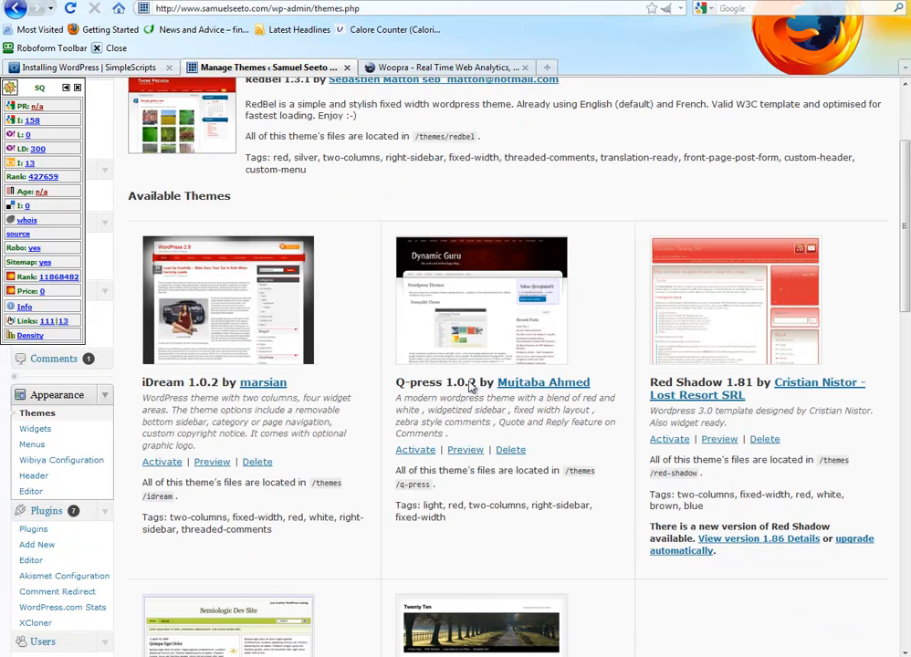
scroll(down, 3)
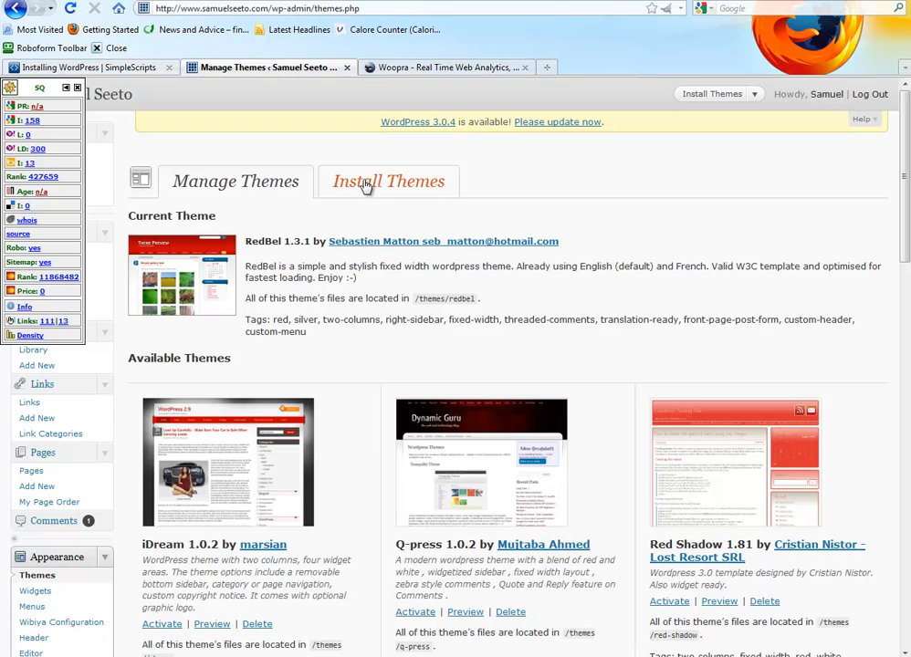
click(389, 181)
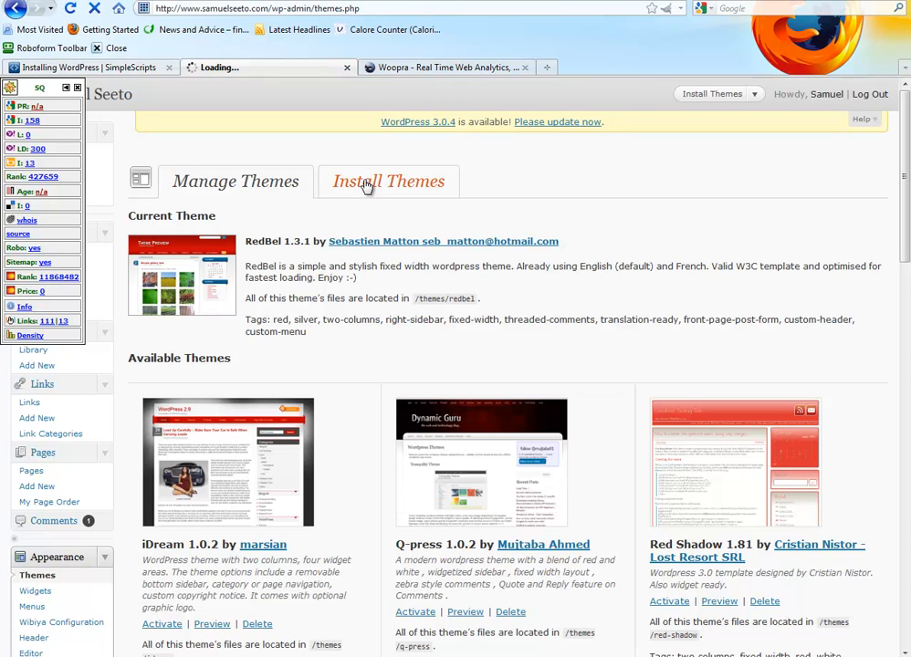
On Install Themes, tick the Black colour filter and run Find Themes.
click(389, 180)
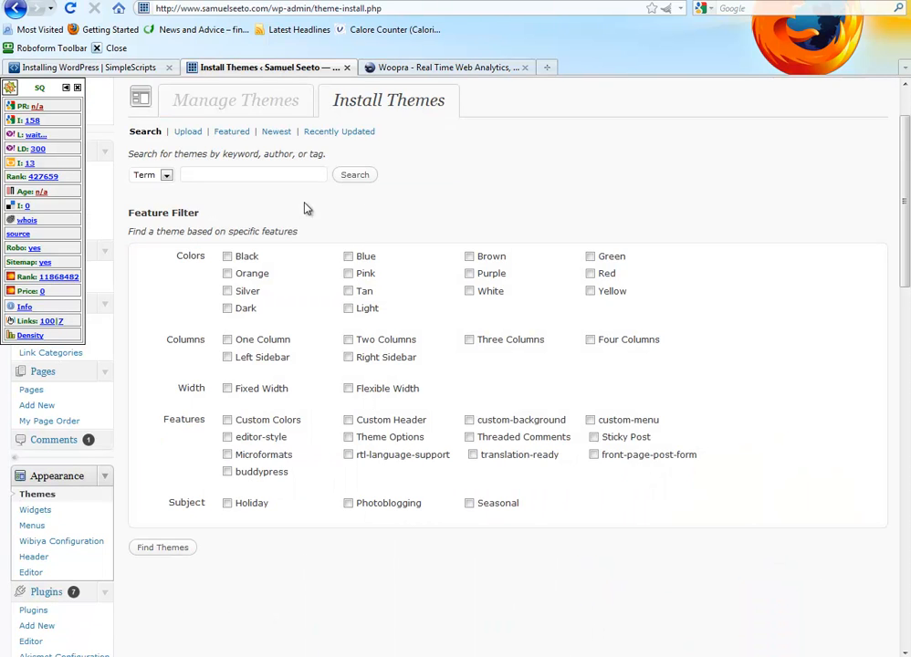
click(231, 174)
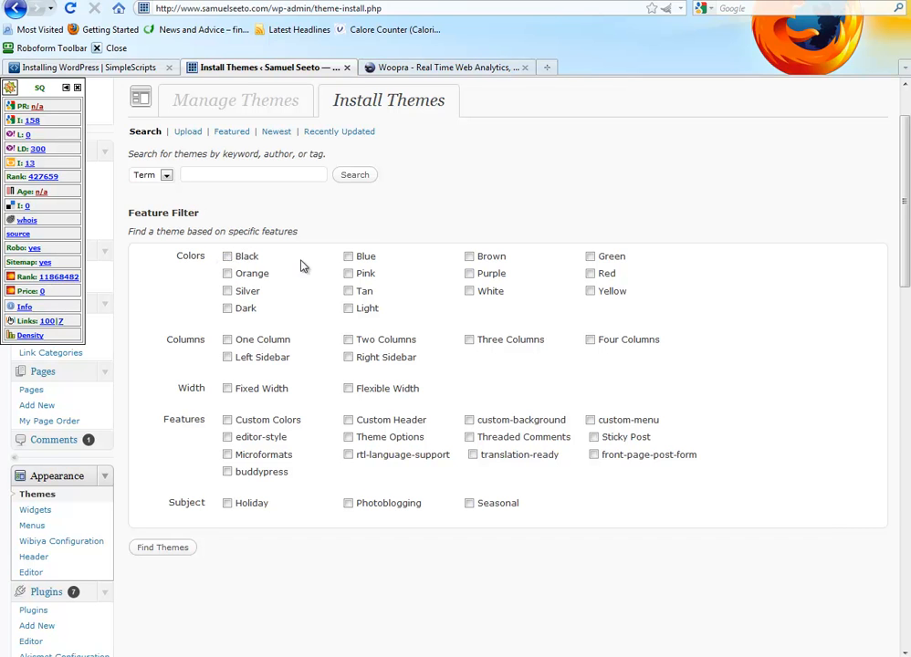
mouse_move(199, 464)
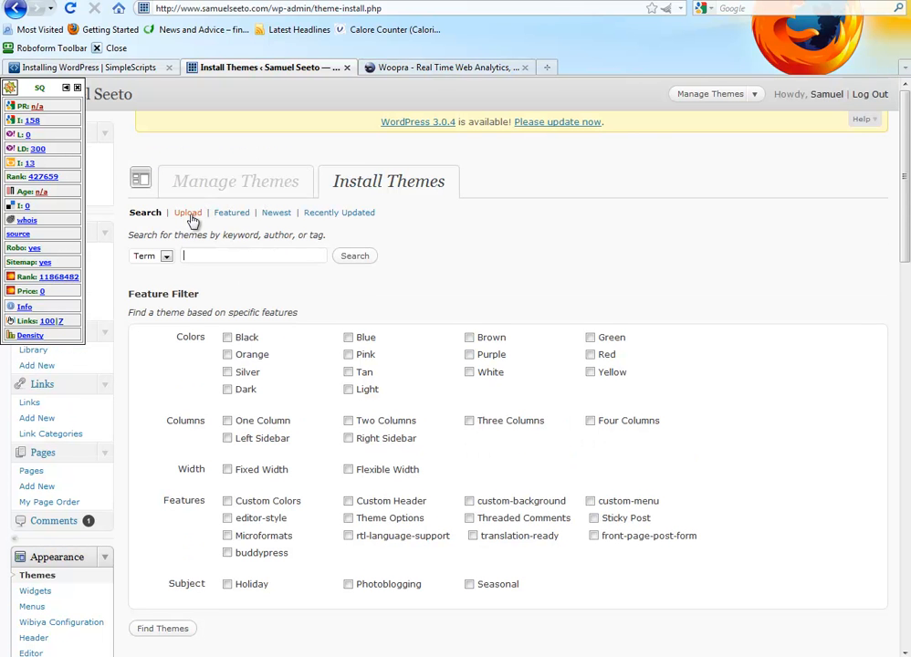
mouse_move(309, 433)
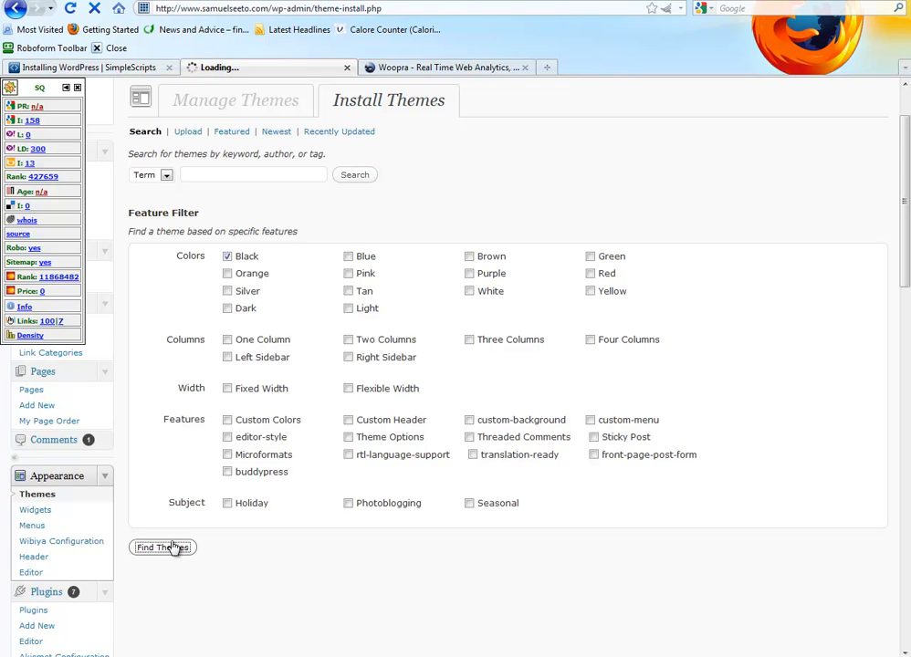
click(163, 548)
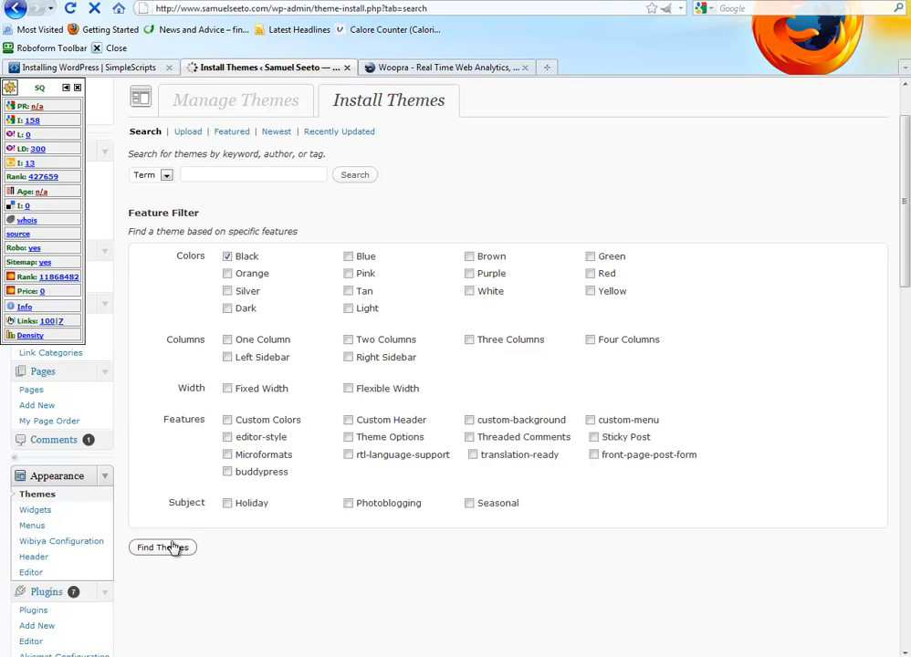
Browse the black-tagged theme results such as Black-Green, Dream in Infrared, Layers and Neonglow.
click(163, 548)
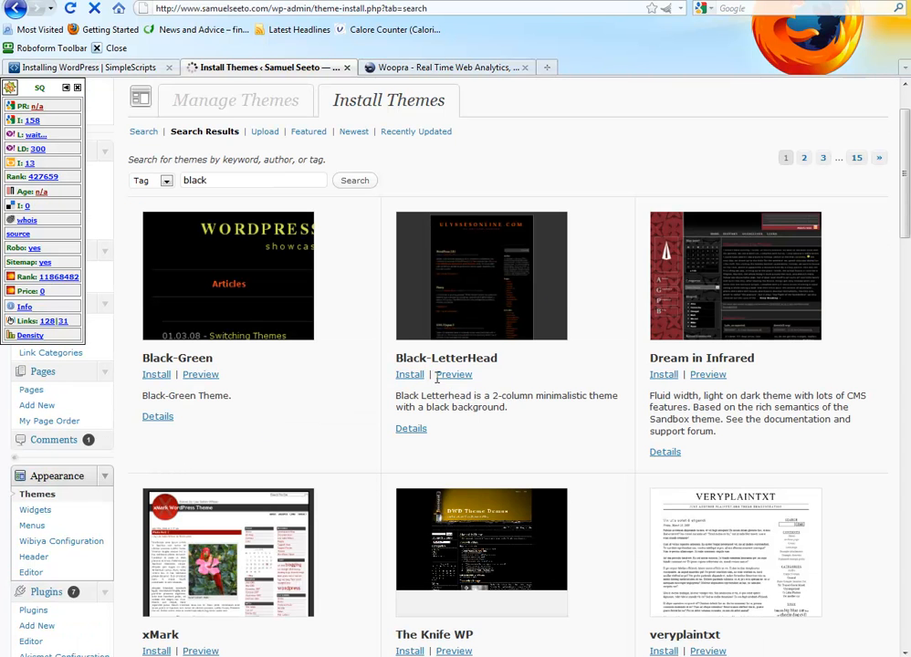
scroll(down, 3)
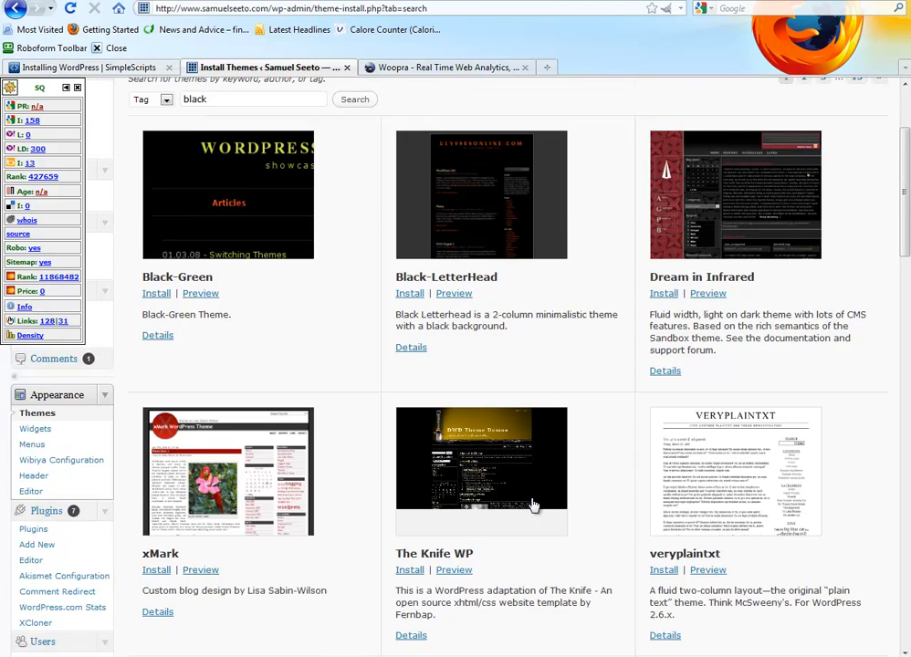
scroll(down, 3)
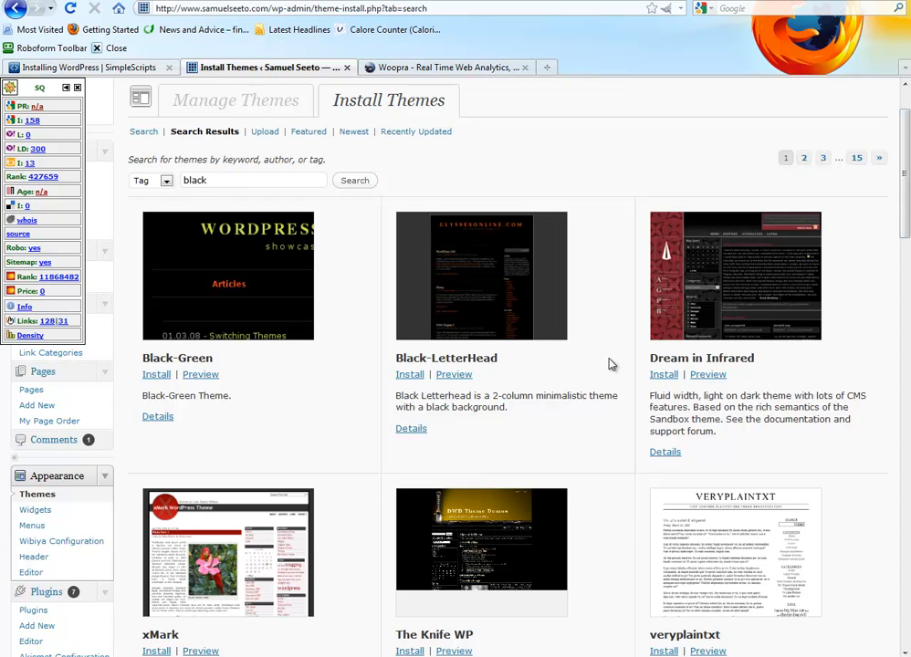
scroll(down, 3)
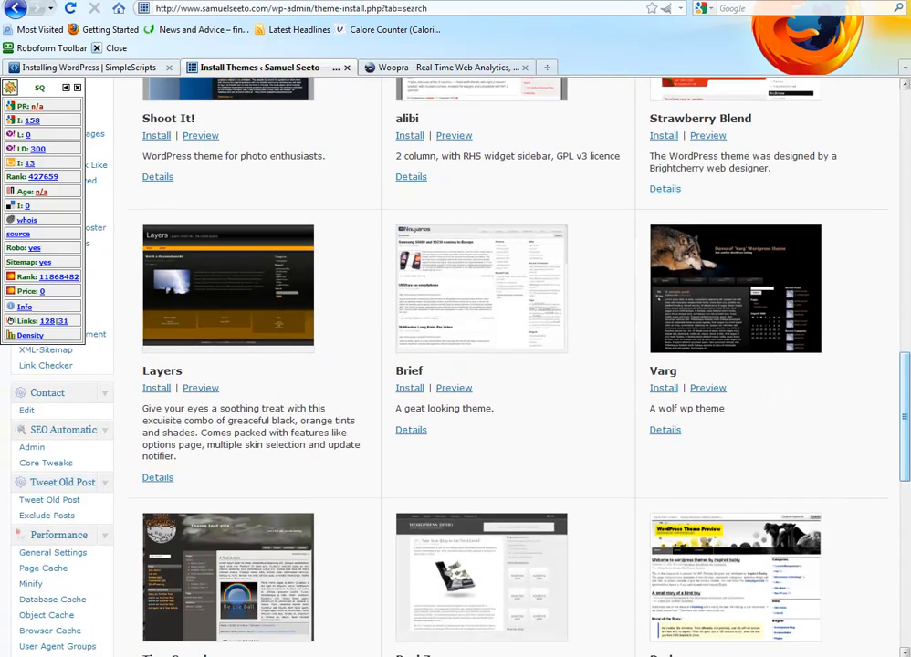
scroll(down, 3)
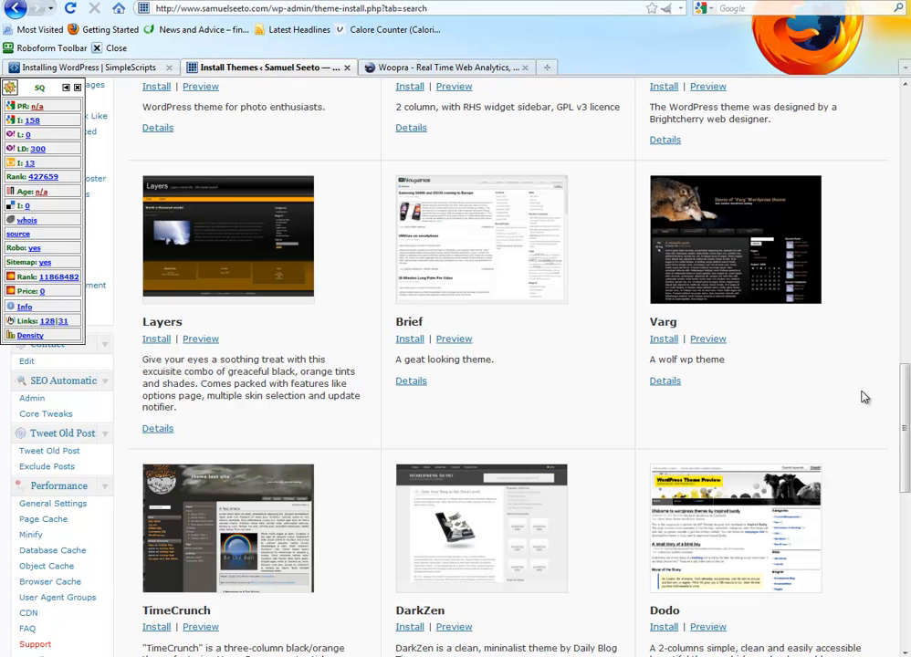
mouse_move(482, 140)
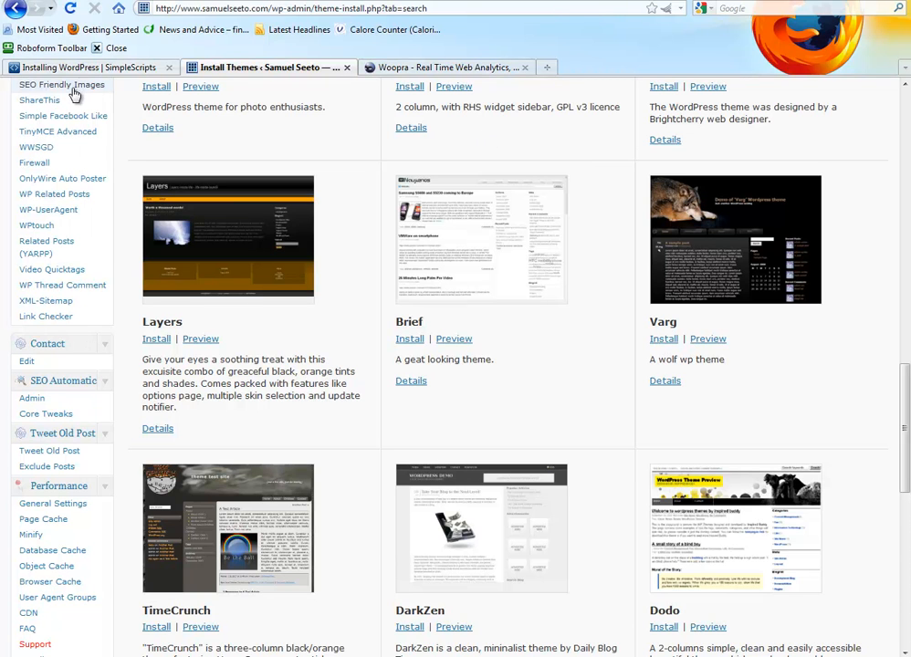
scroll(up, 3)
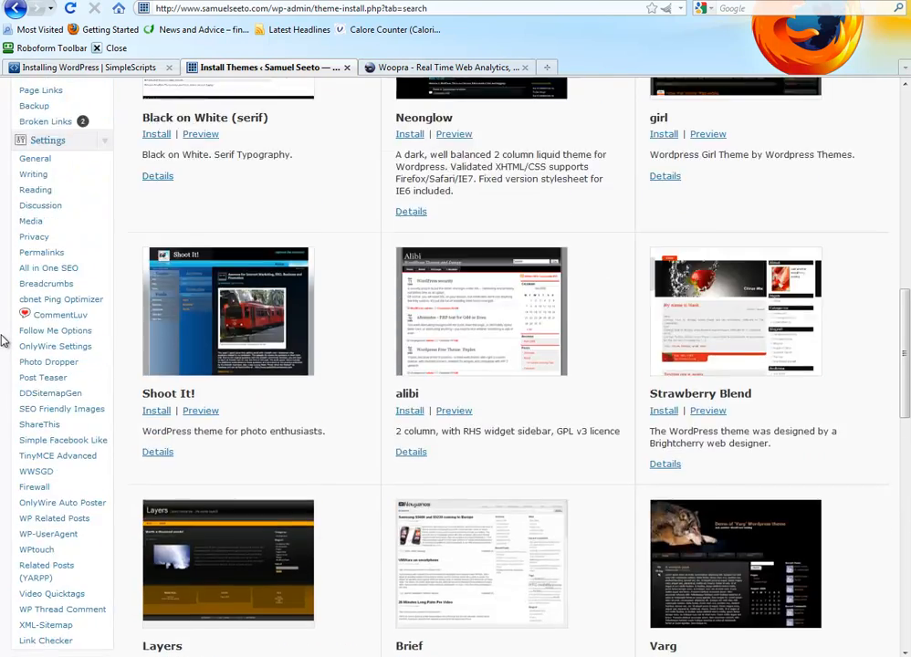
scroll(up, 3)
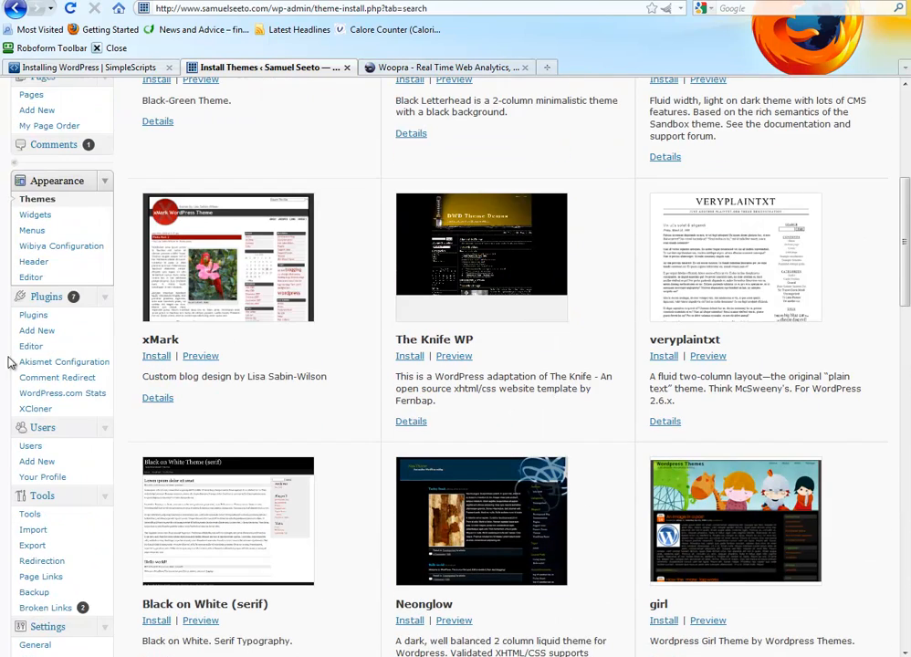
scroll(down, 3)
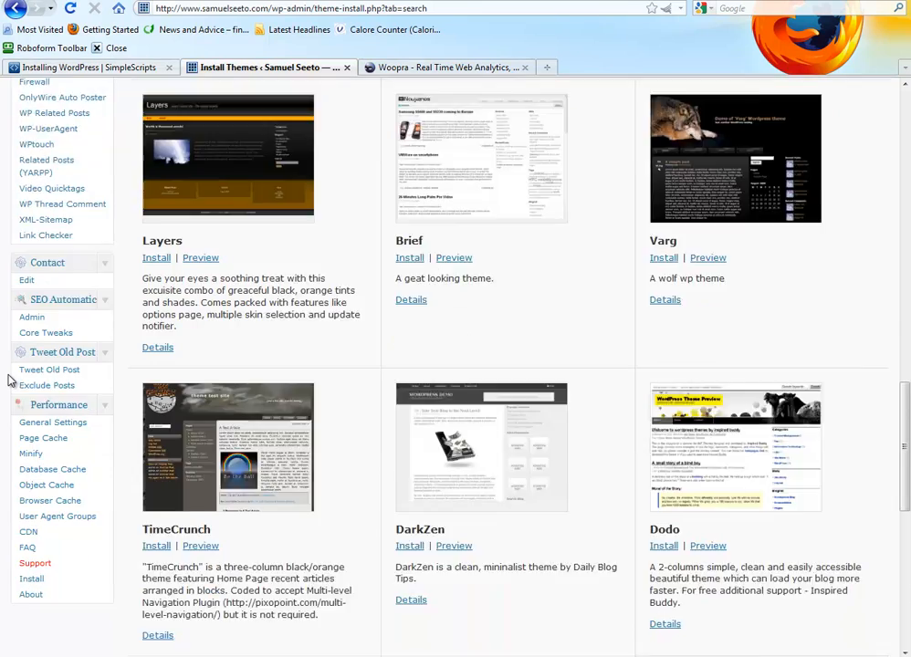
scroll(down, 3)
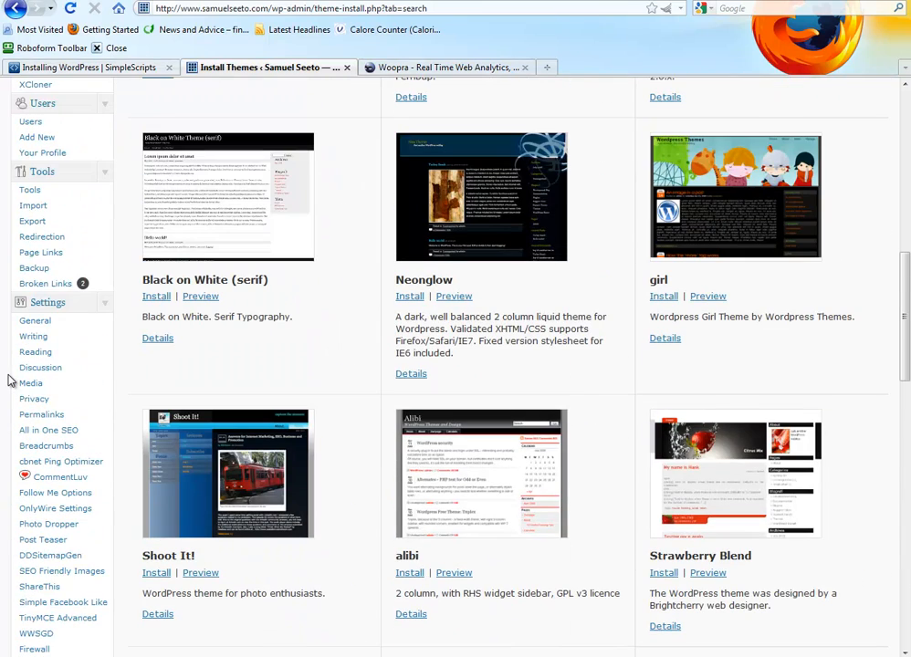
mouse_move(33, 337)
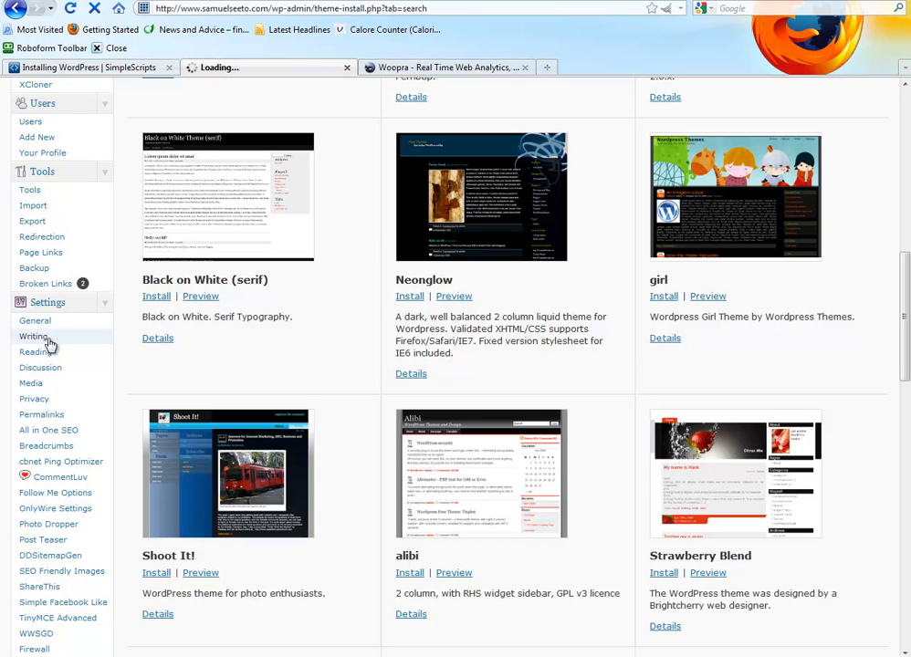
mouse_move(57, 310)
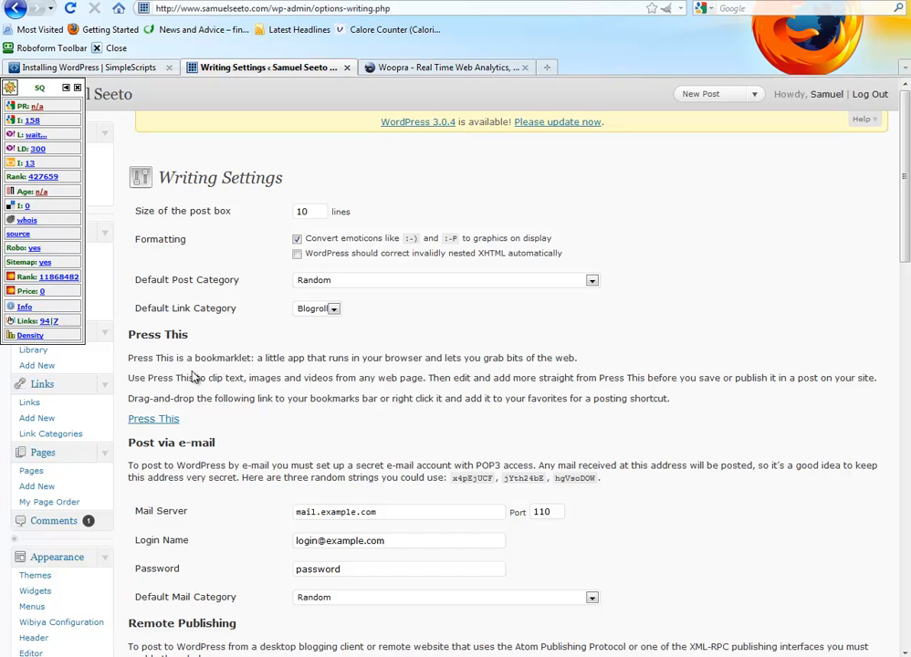
scroll(down, 3)
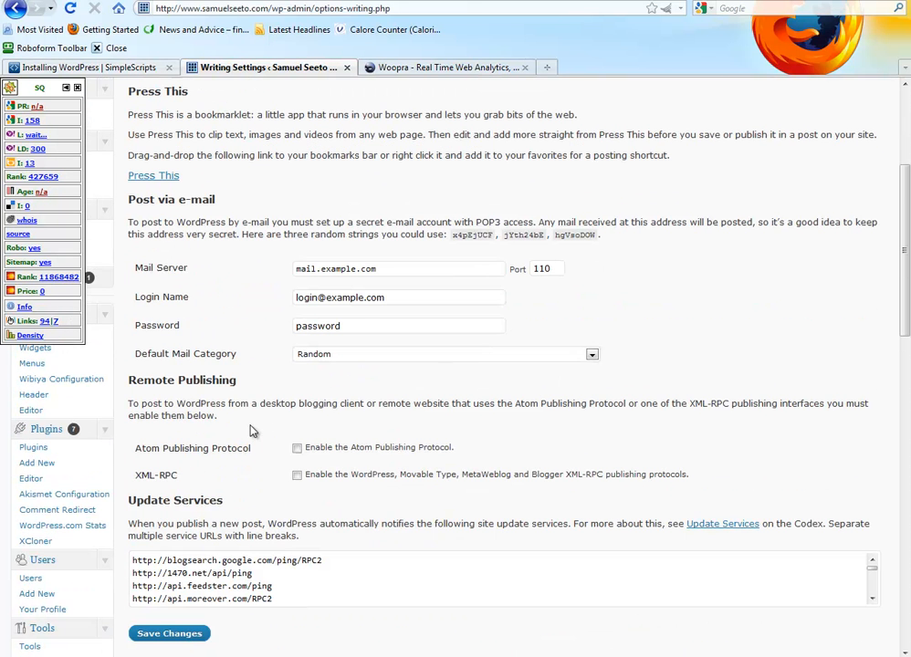
mouse_move(165, 529)
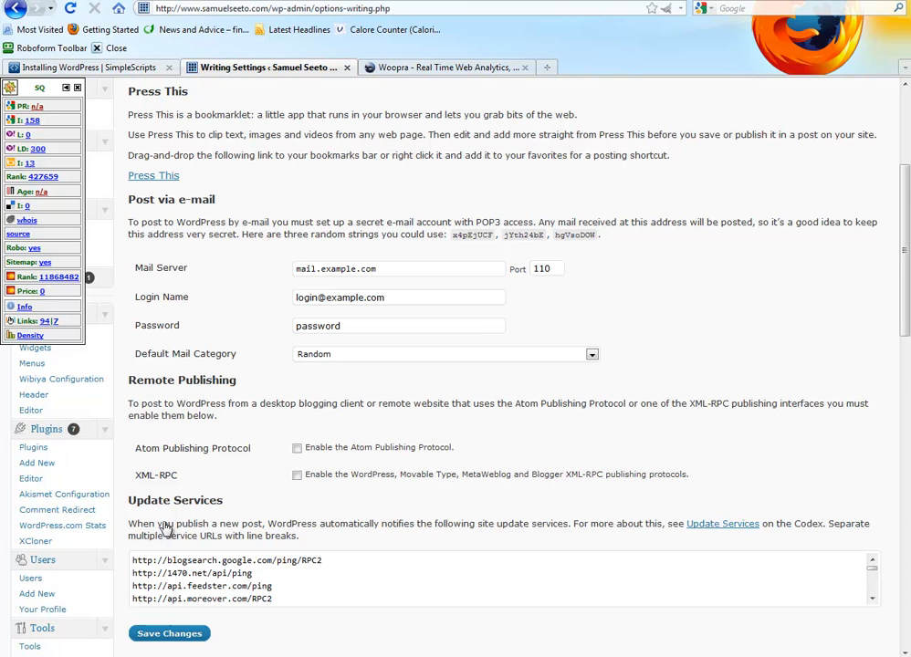
scroll(down, 3)
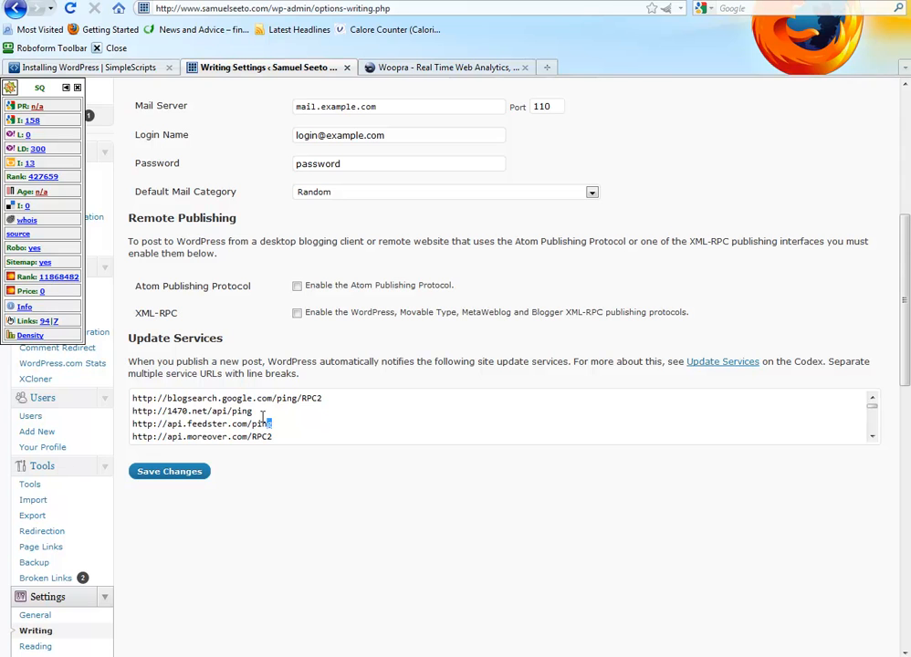
drag(133, 398, 271, 423)
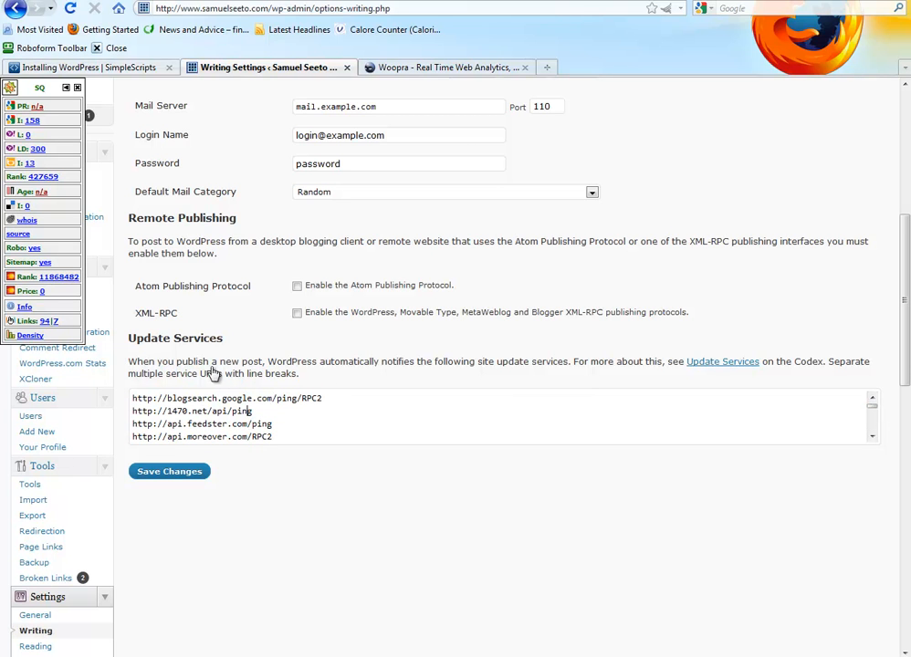
mouse_move(285, 365)
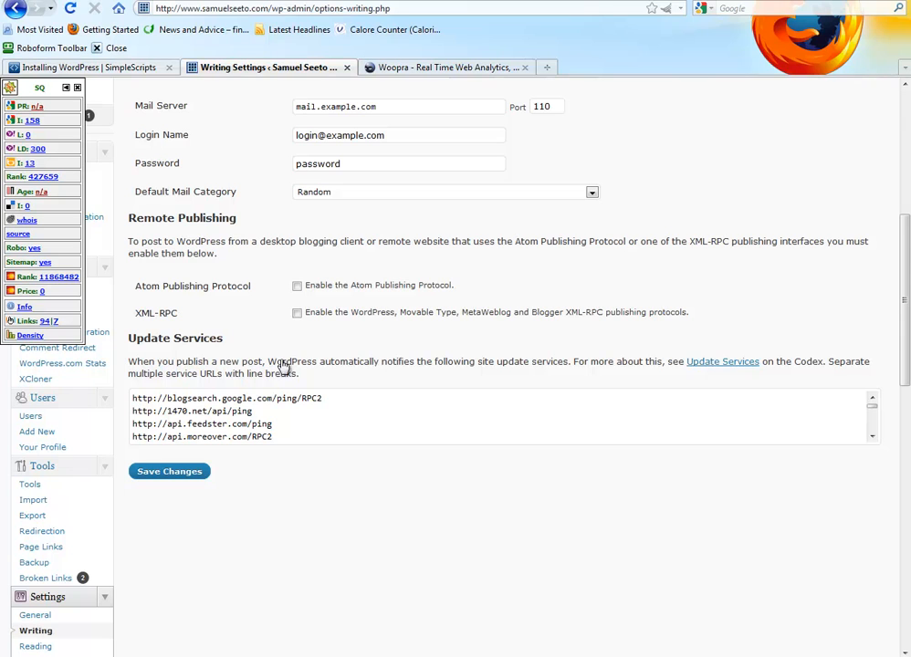
mouse_move(546, 372)
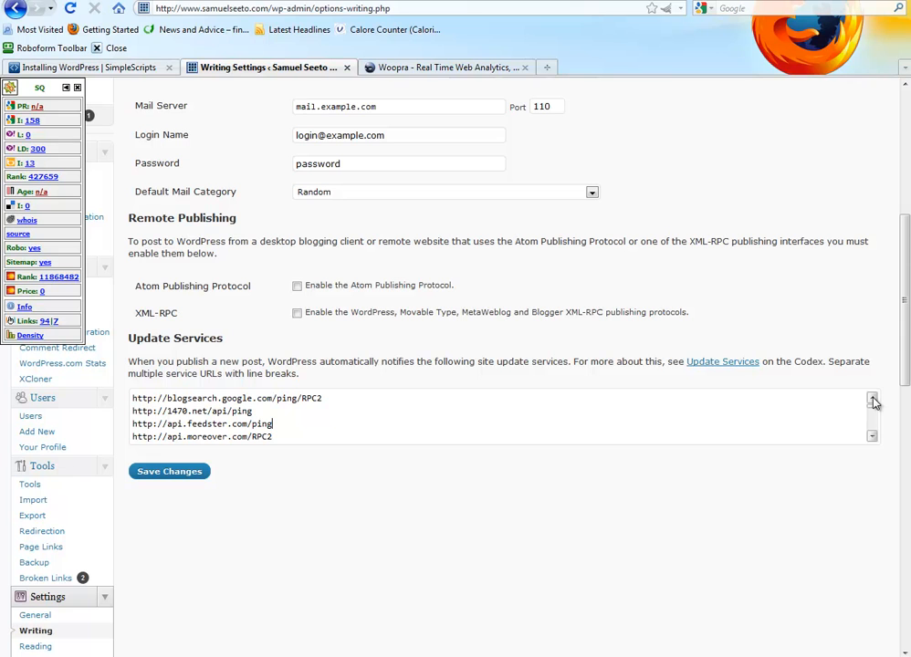
scroll(up, 3)
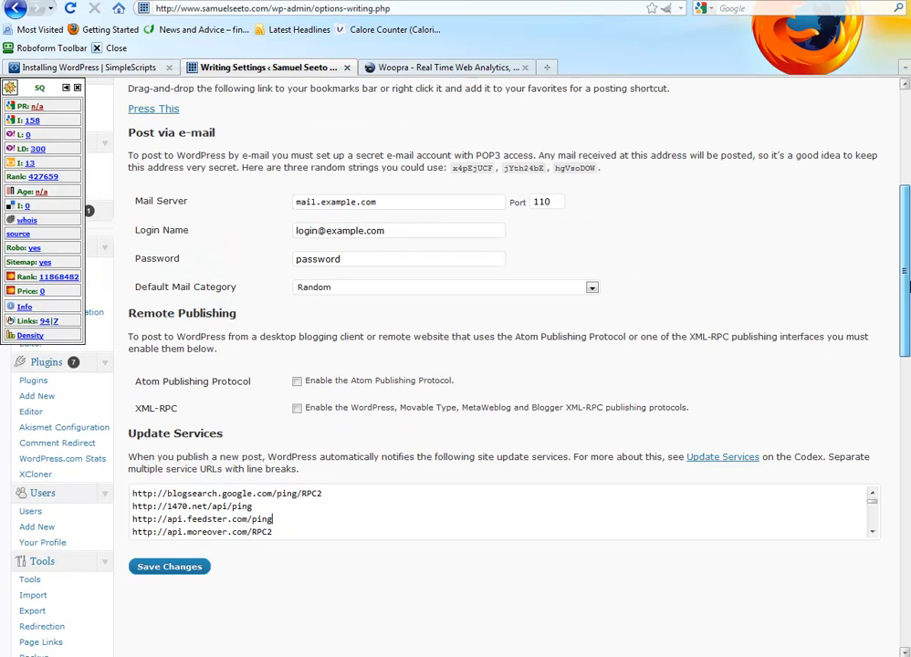
double_click(158, 493)
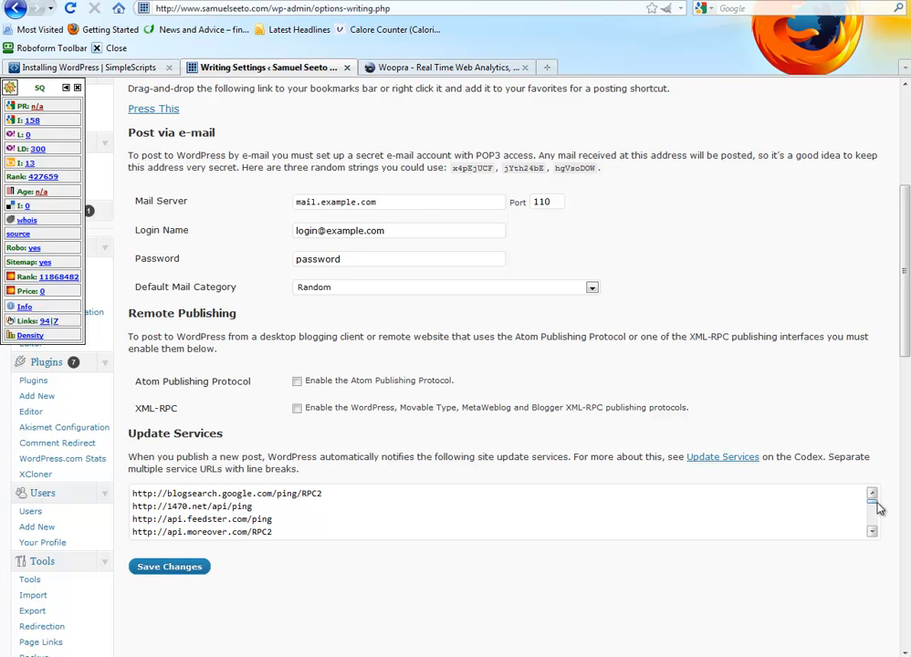
scroll(down, 3)
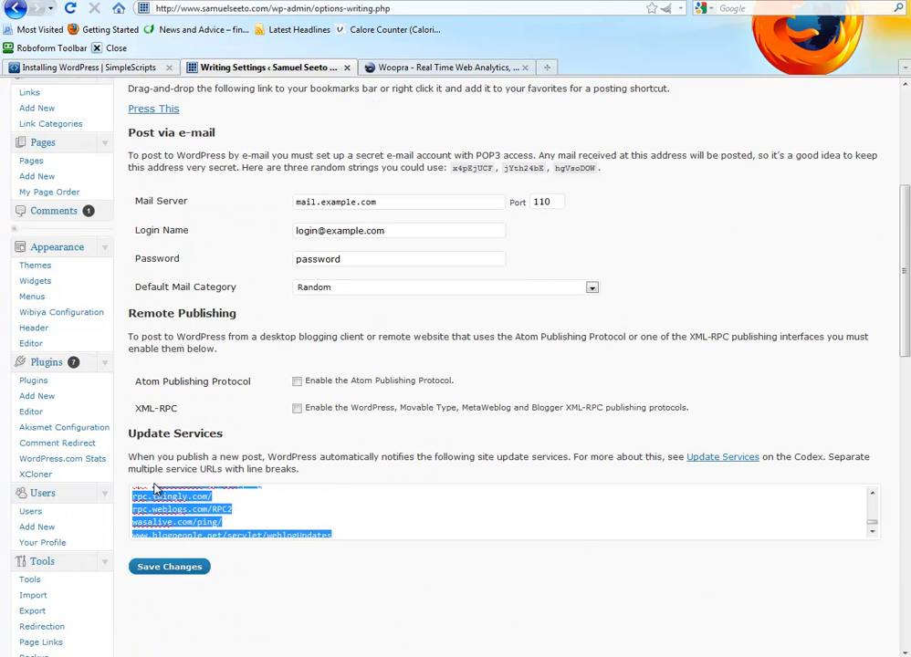
click(278, 506)
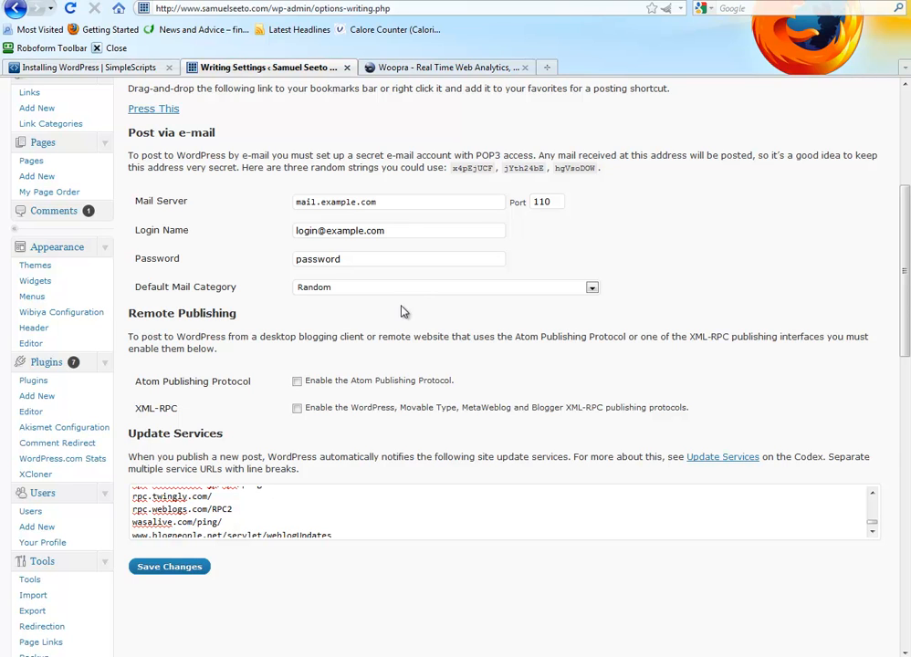
mouse_move(550, 65)
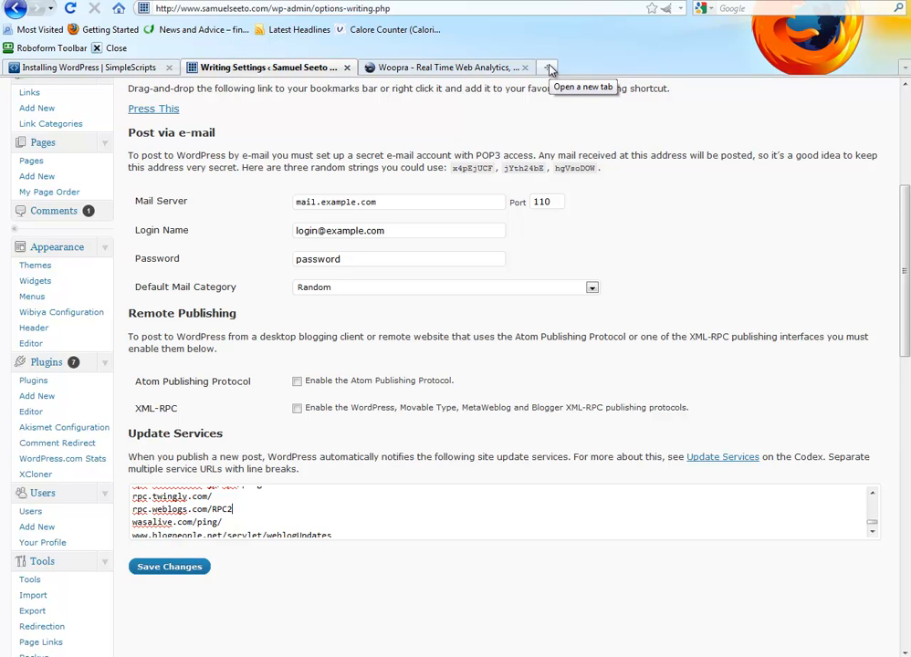
Load workwithdavidwood.com in a new tab, scroll its homepage, and go to Top Secret Training.
click(548, 67)
text(http://workwithdavidwood.com/)
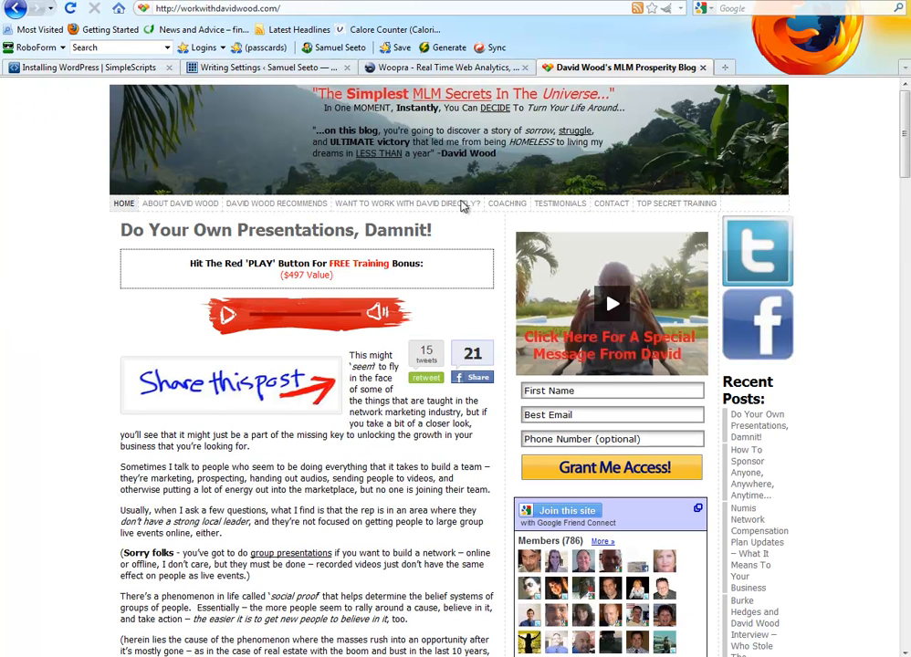
scroll(down, 3)
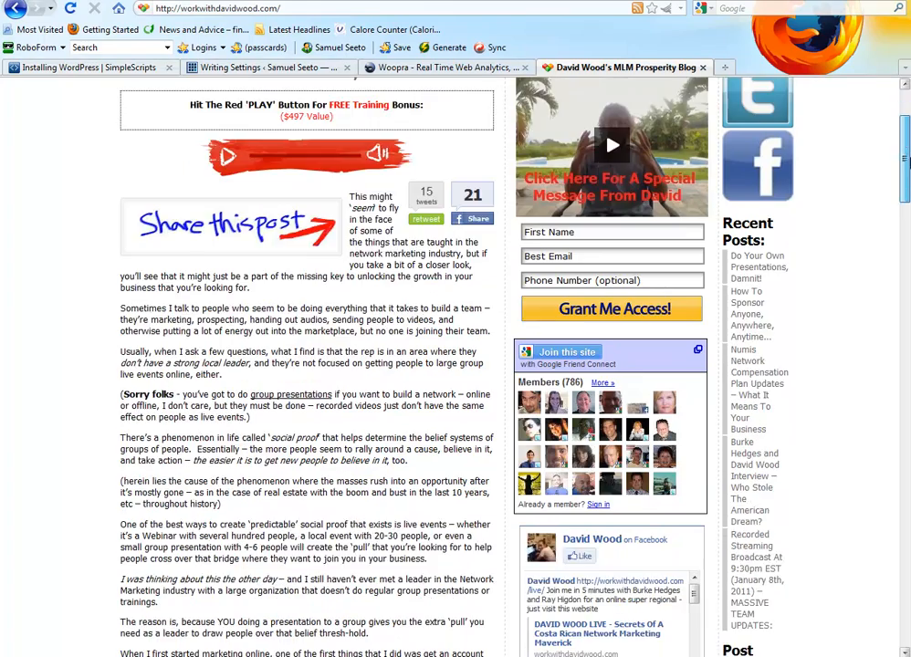
scroll(down, 3)
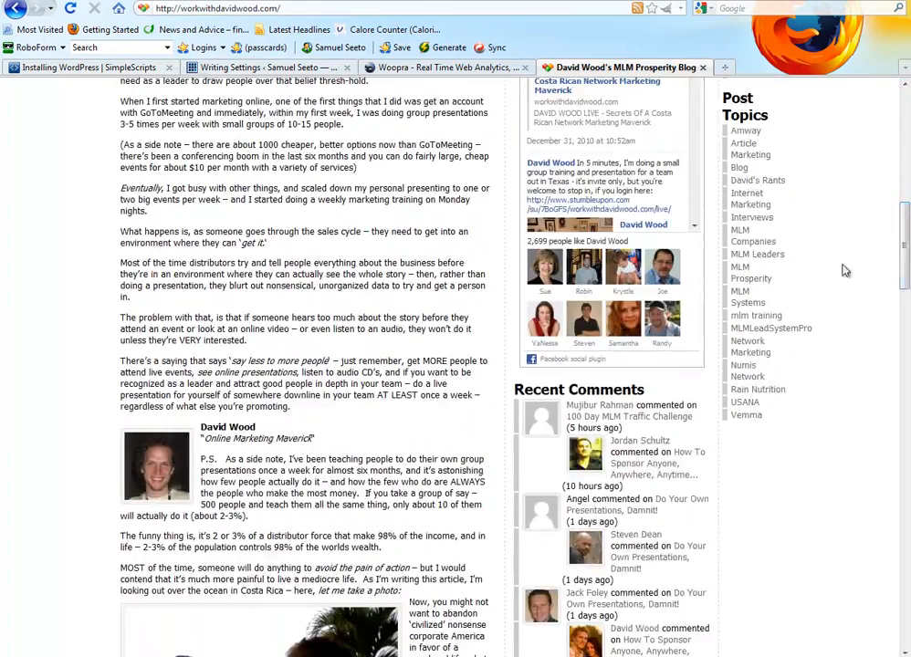
scroll(down, 3)
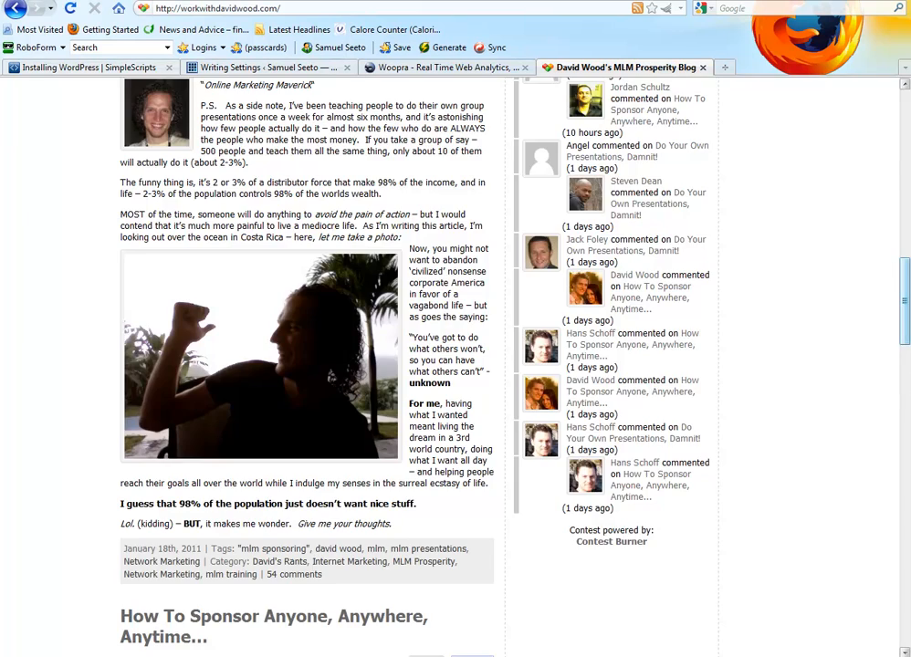
click(676, 203)
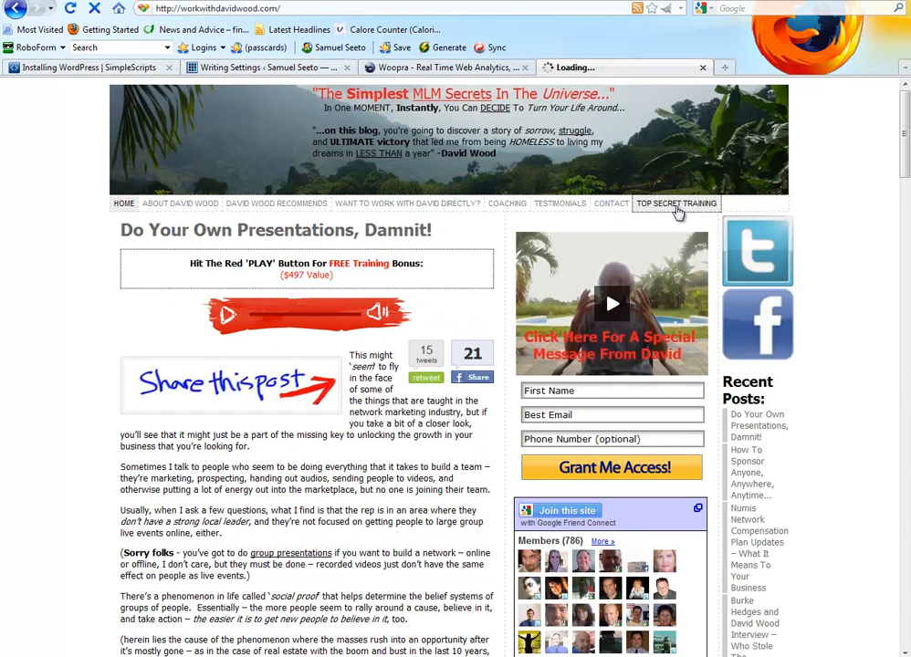
View the password-protected Top Secret Training page, then return to the WordPress admin tab.
click(676, 203)
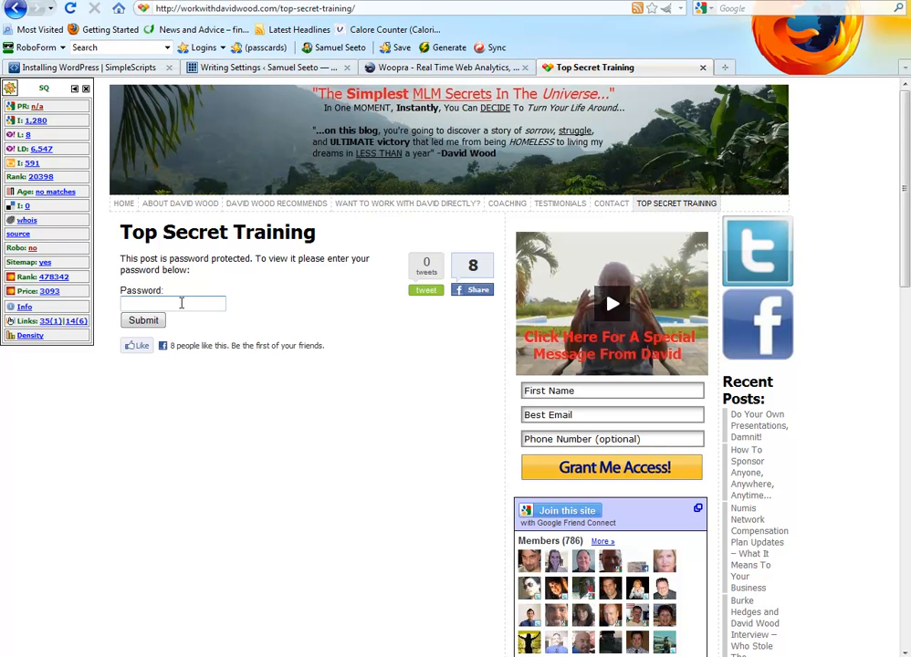
mouse_move(161, 240)
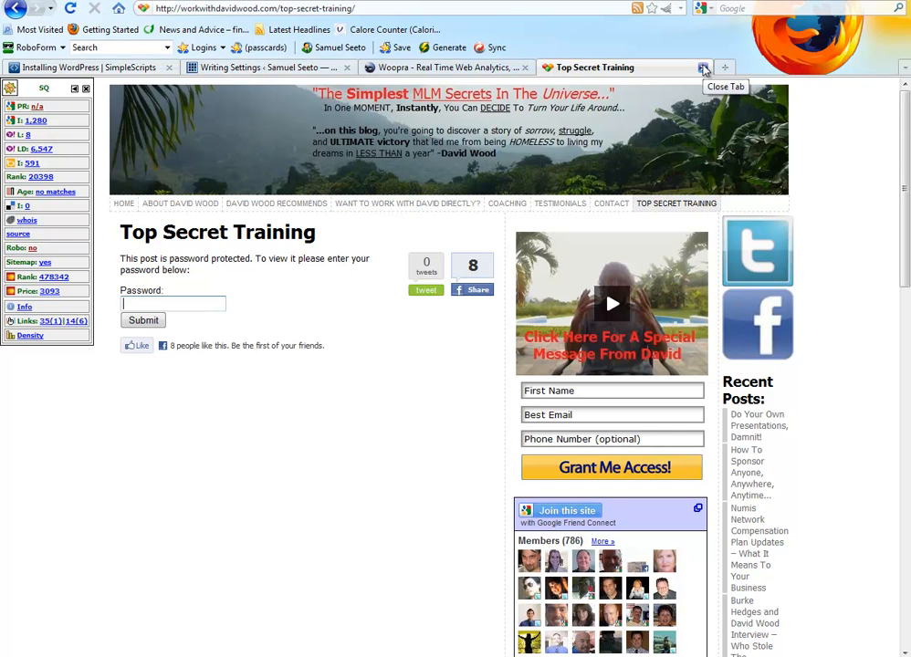
click(247, 67)
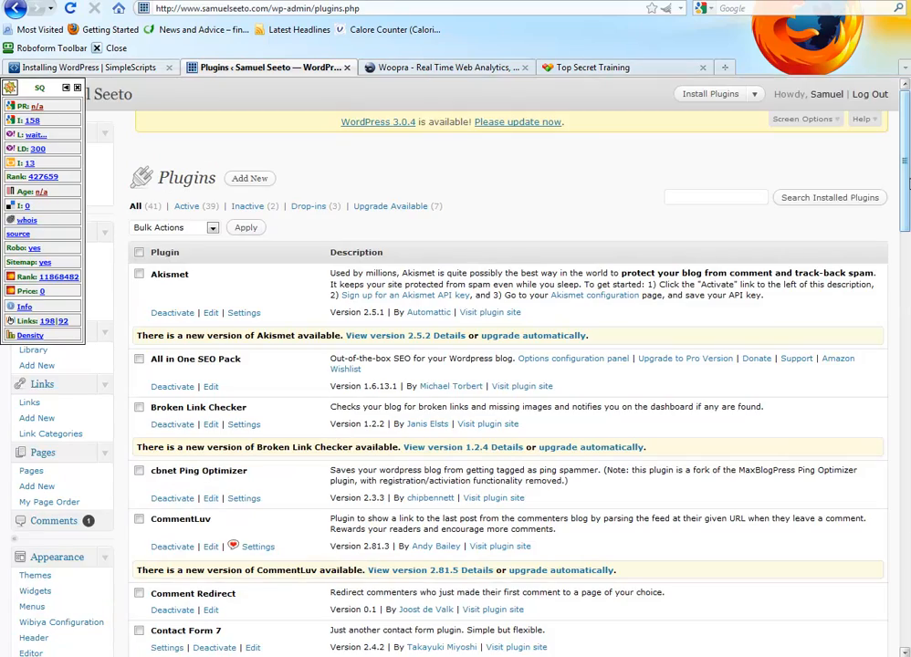
Scroll down through the full installed plugins list and back up to the top.
scroll(down, 3)
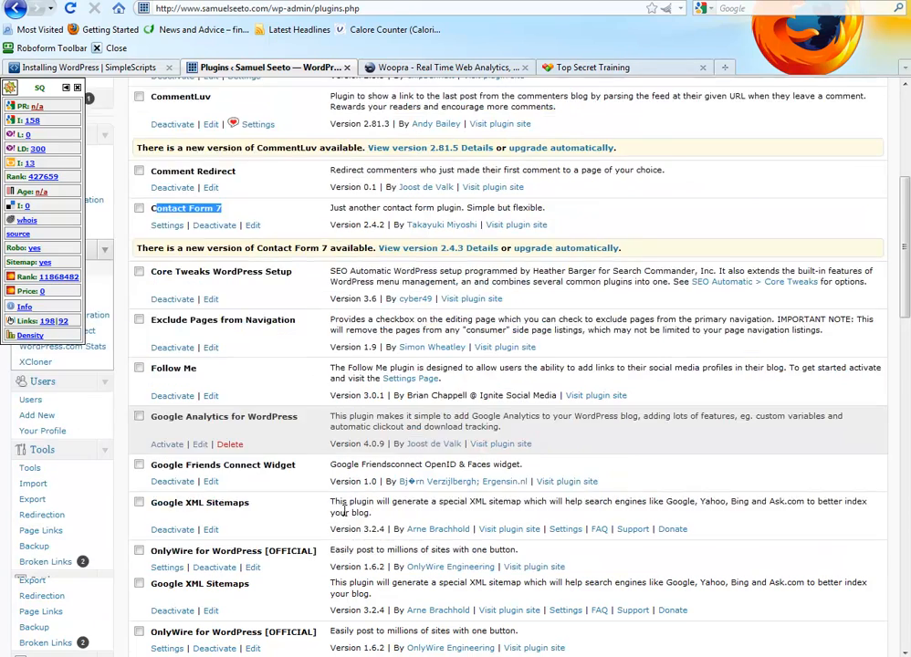
scroll(down, 3)
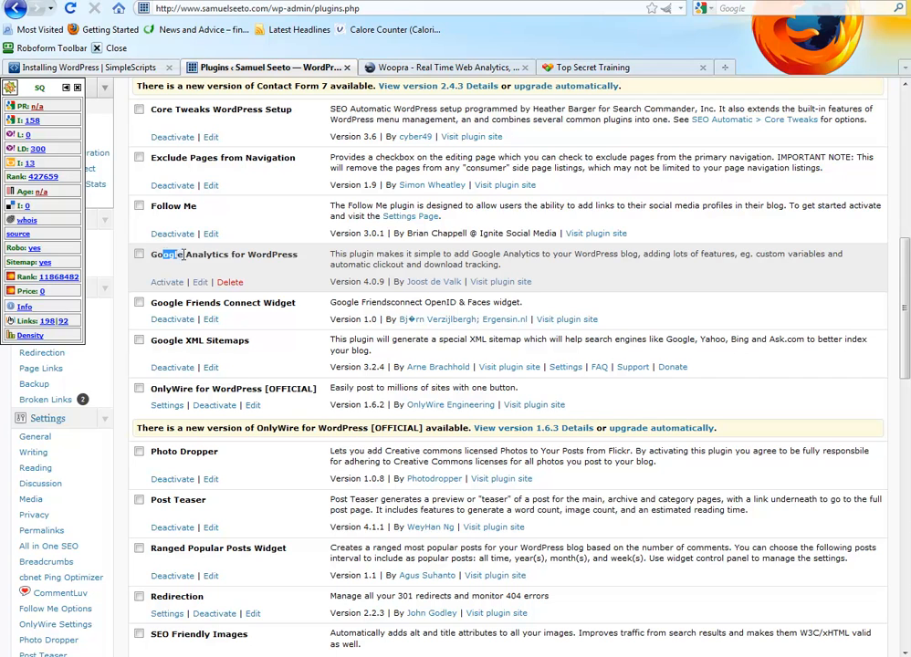
scroll(down, 3)
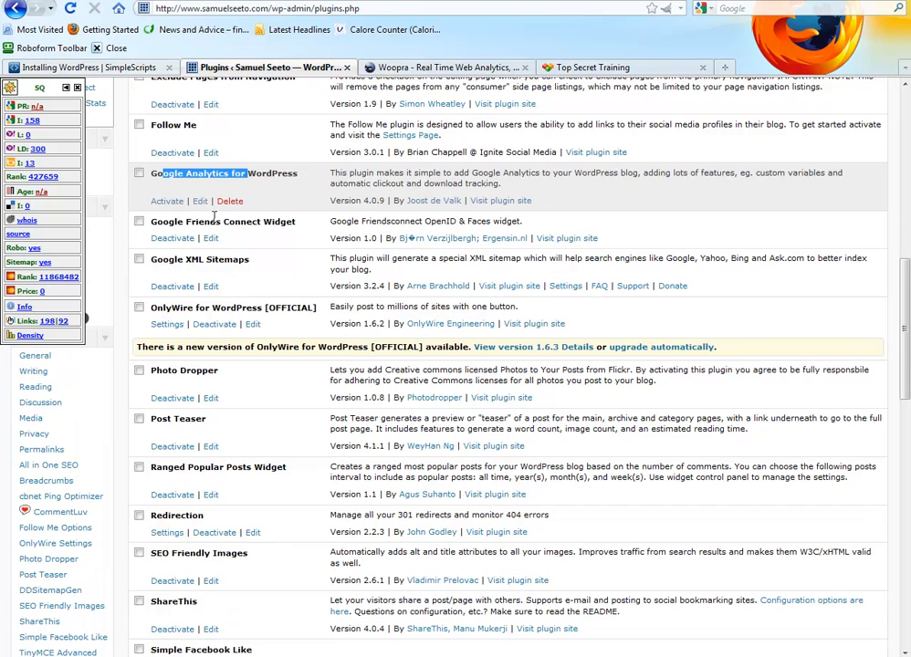
scroll(down, 3)
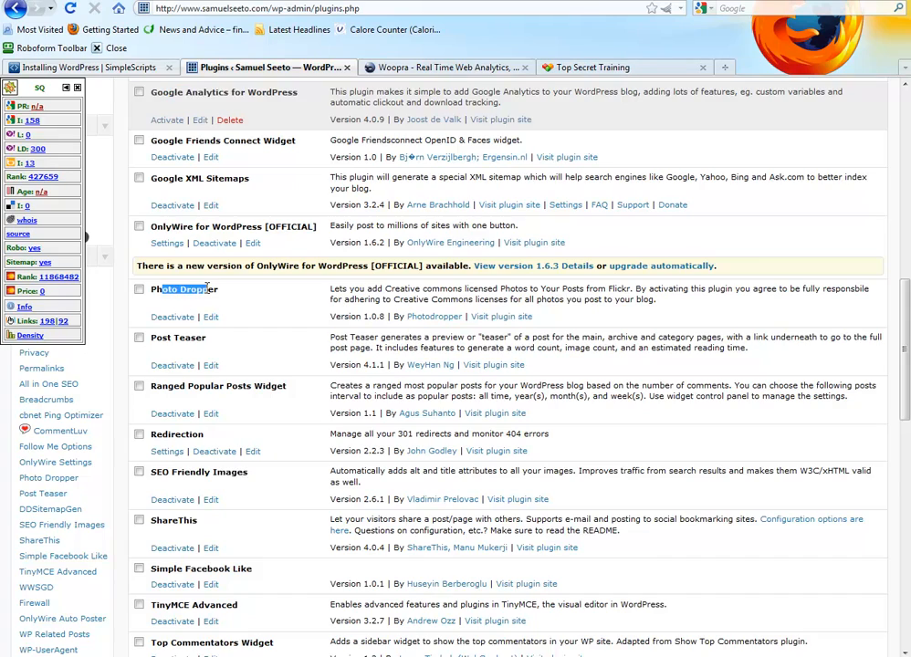
scroll(down, 3)
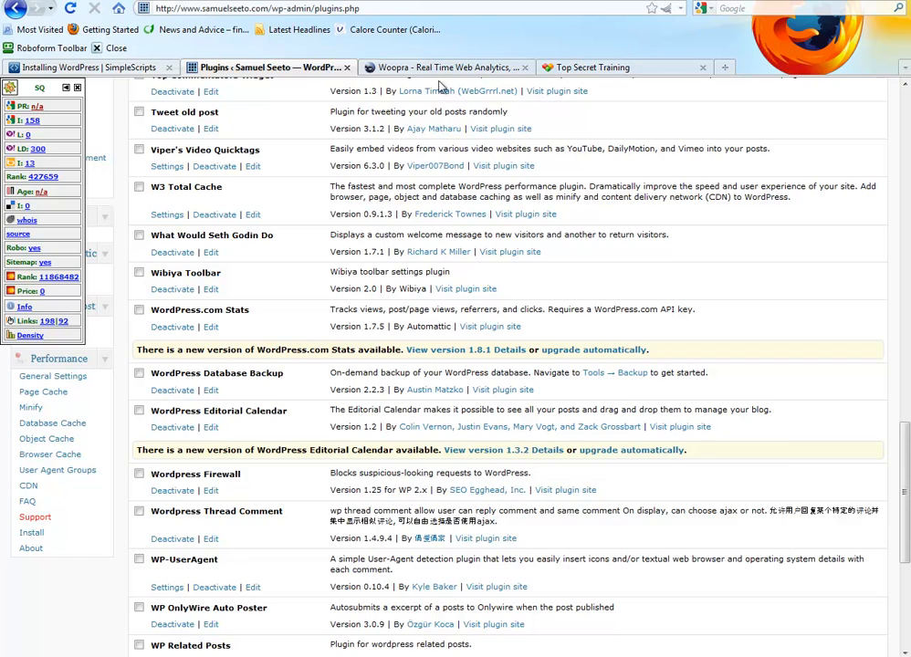
click(91, 66)
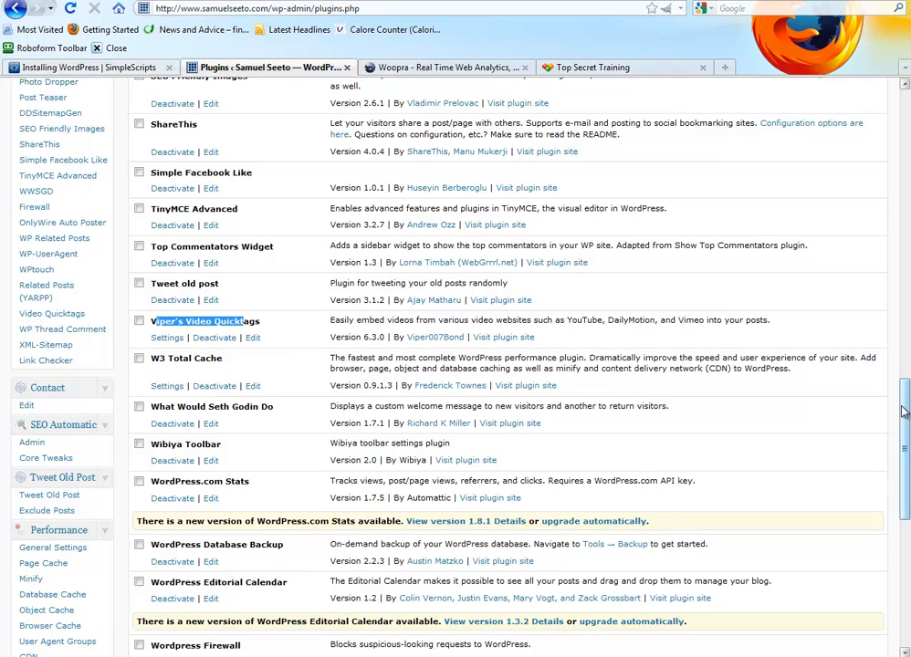
scroll(up, 3)
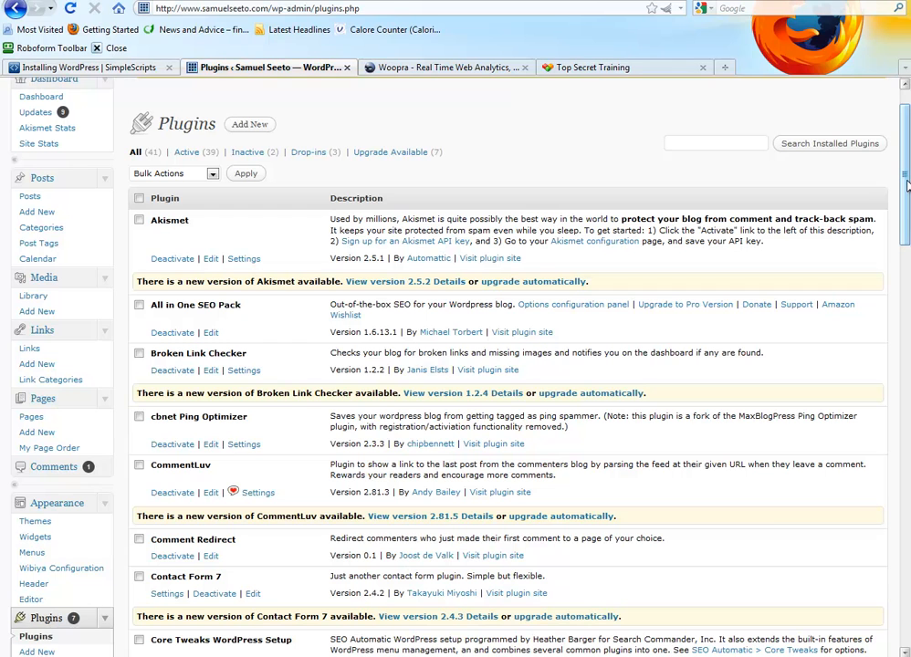
mouse_move(78, 185)
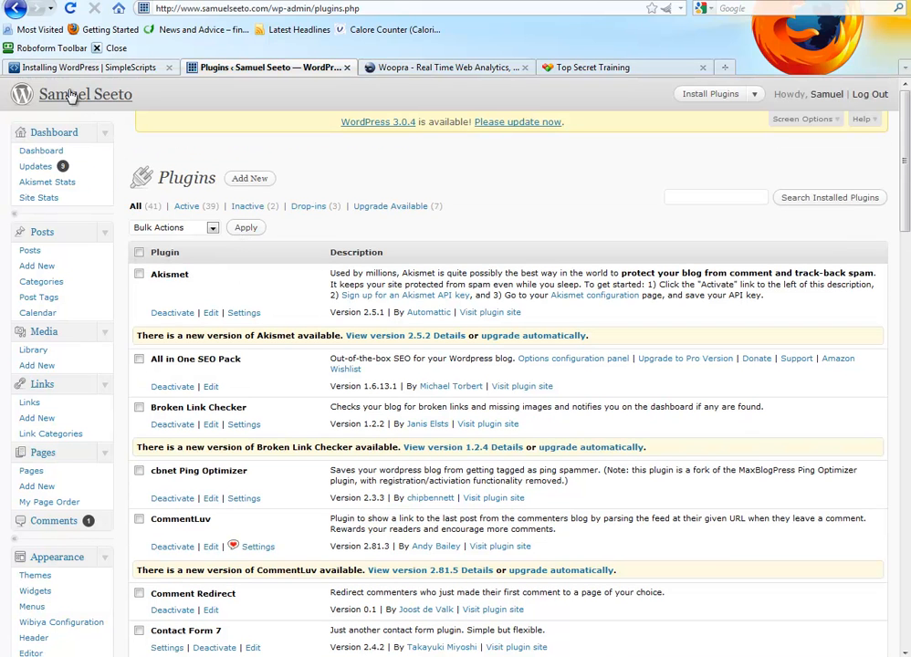
mouse_move(87, 100)
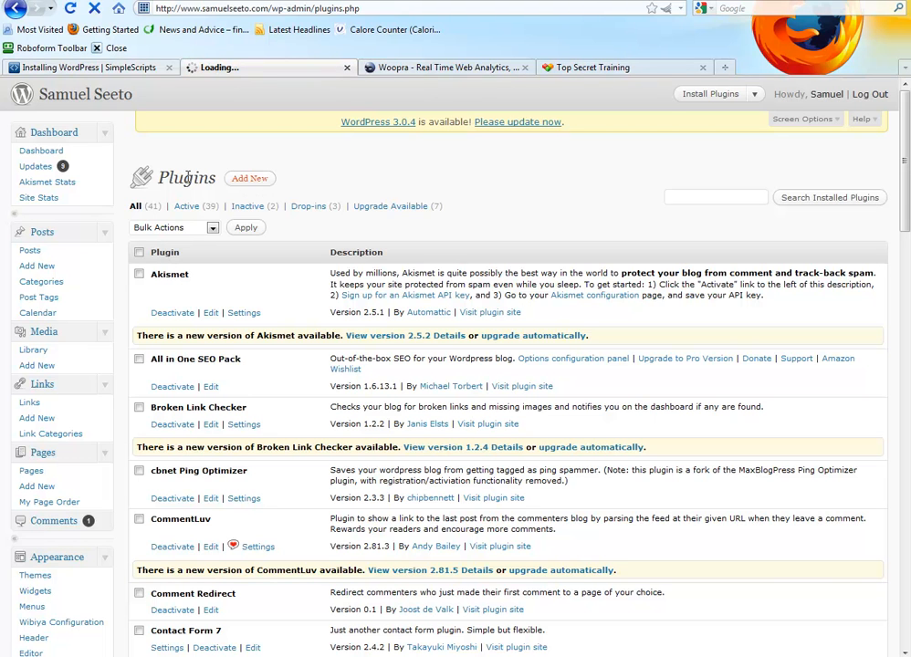
mouse_move(345, 347)
text(t)
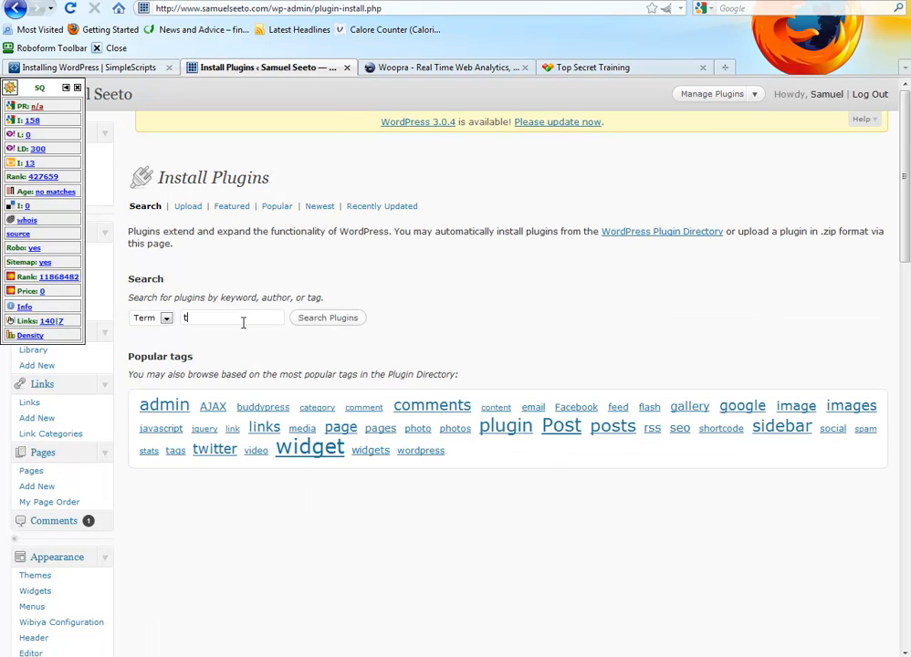
Search plugins for 'twitter', then start and cancel installing Twitter Goodies.
text(witter)
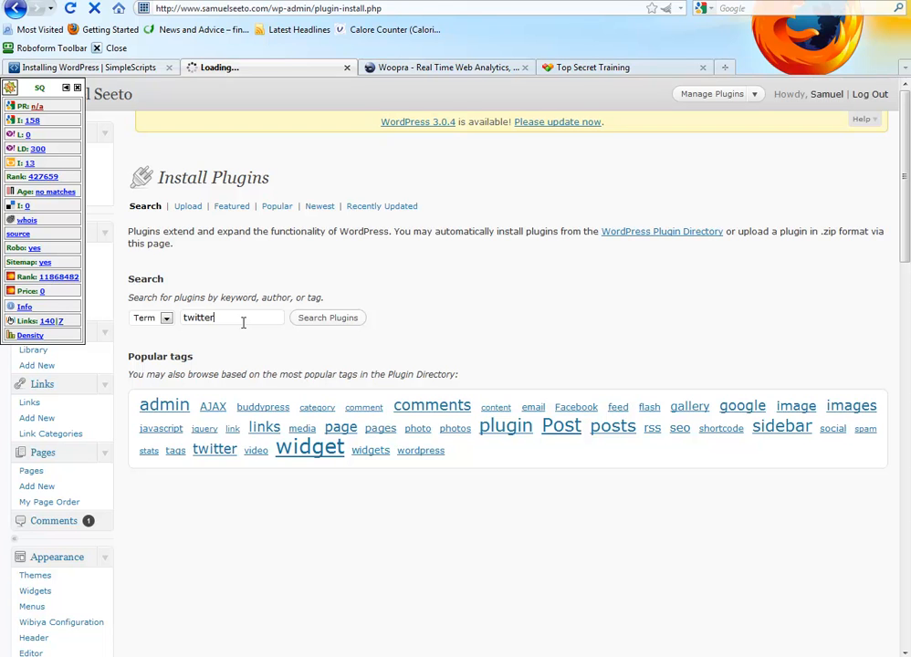
click(327, 317)
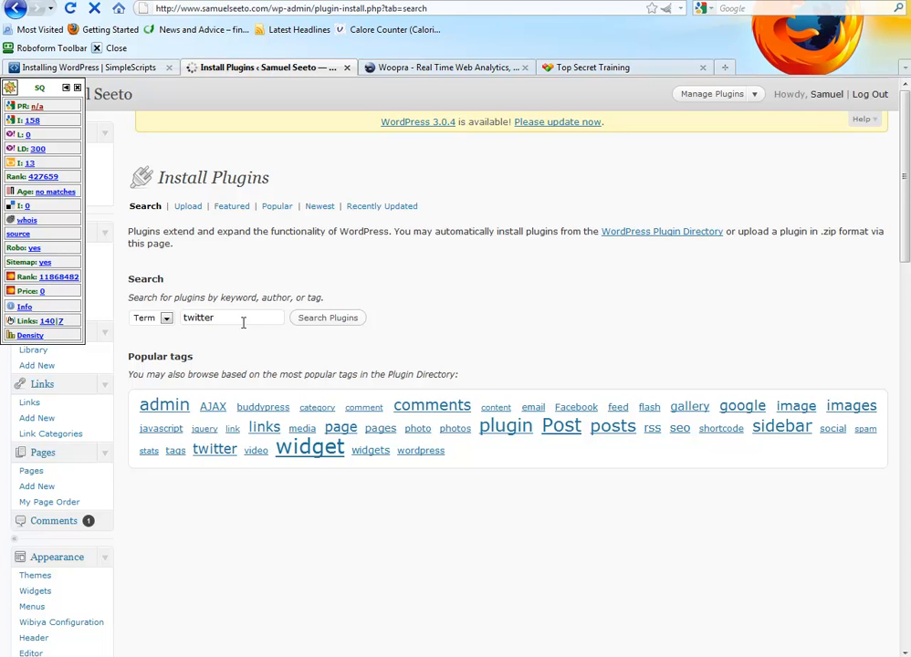
click(326, 318)
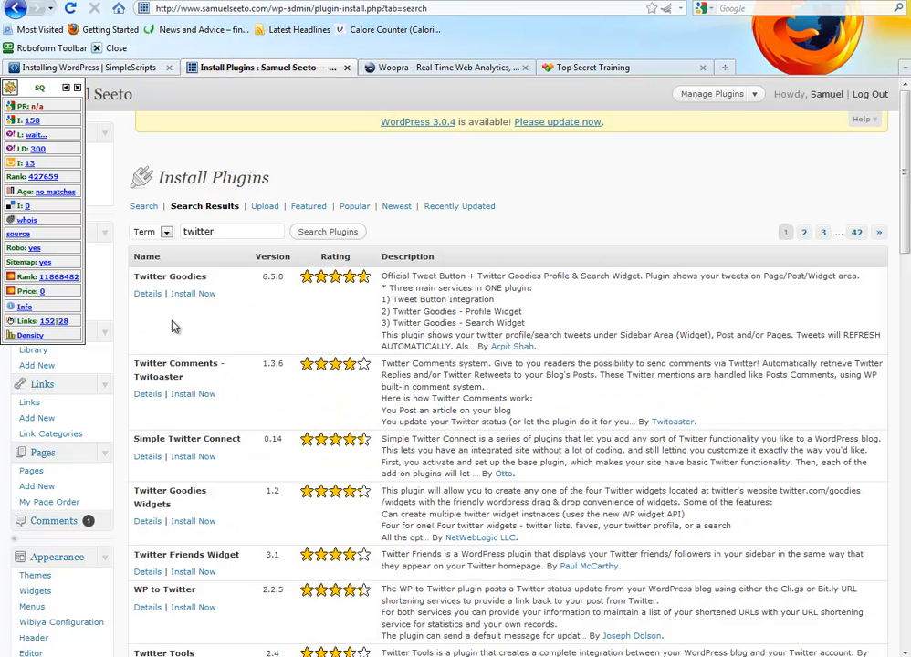
click(193, 293)
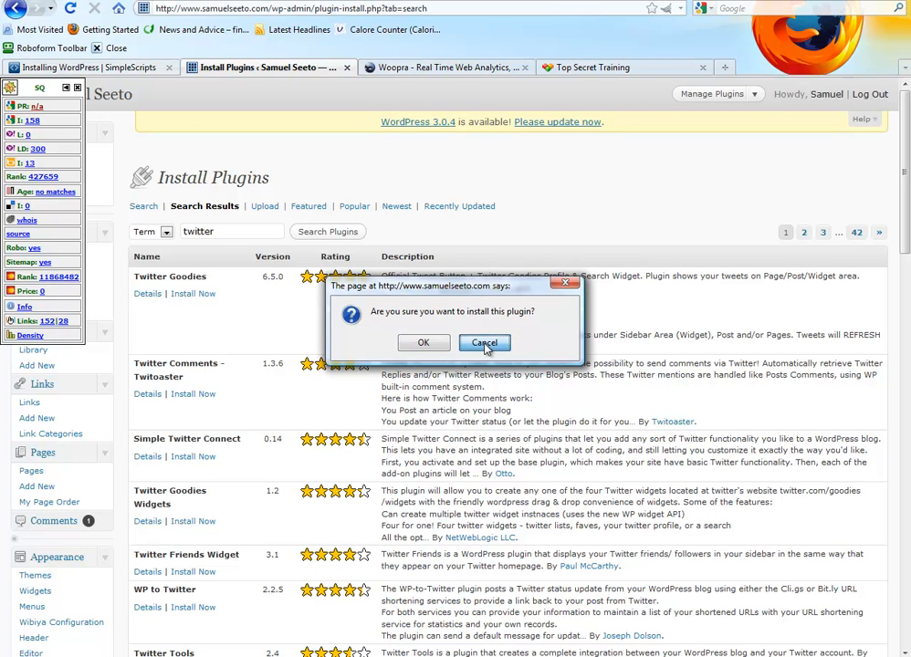
click(484, 342)
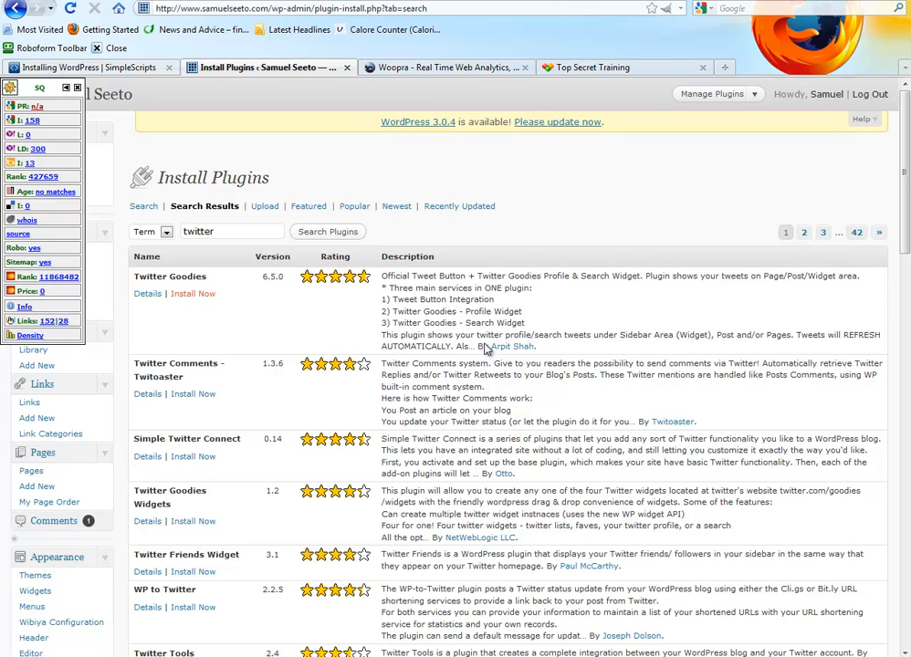
mouse_move(557, 174)
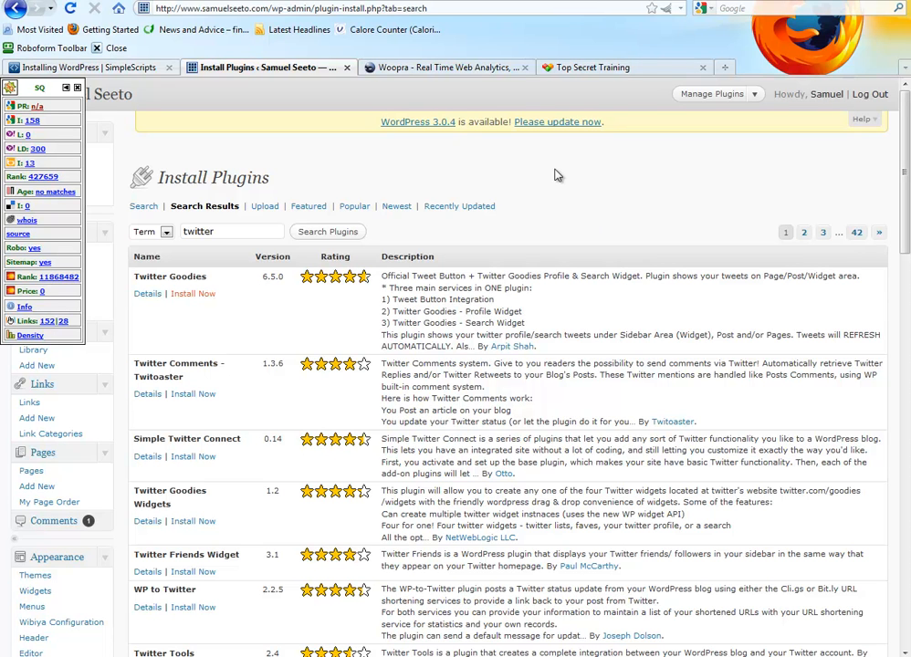